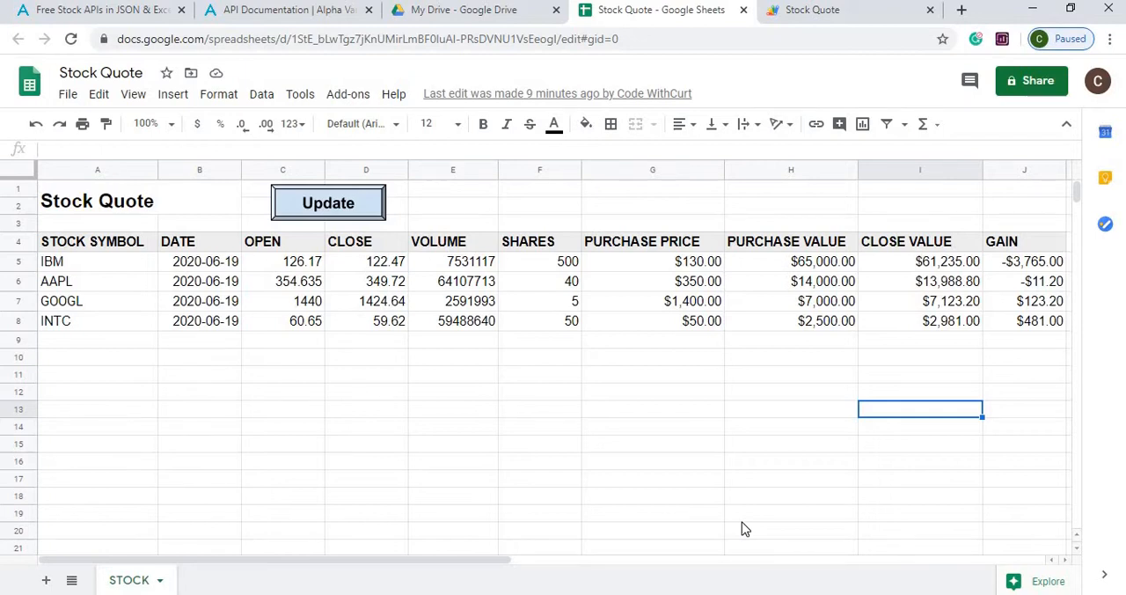
pyautogui.moveTo(739, 524)
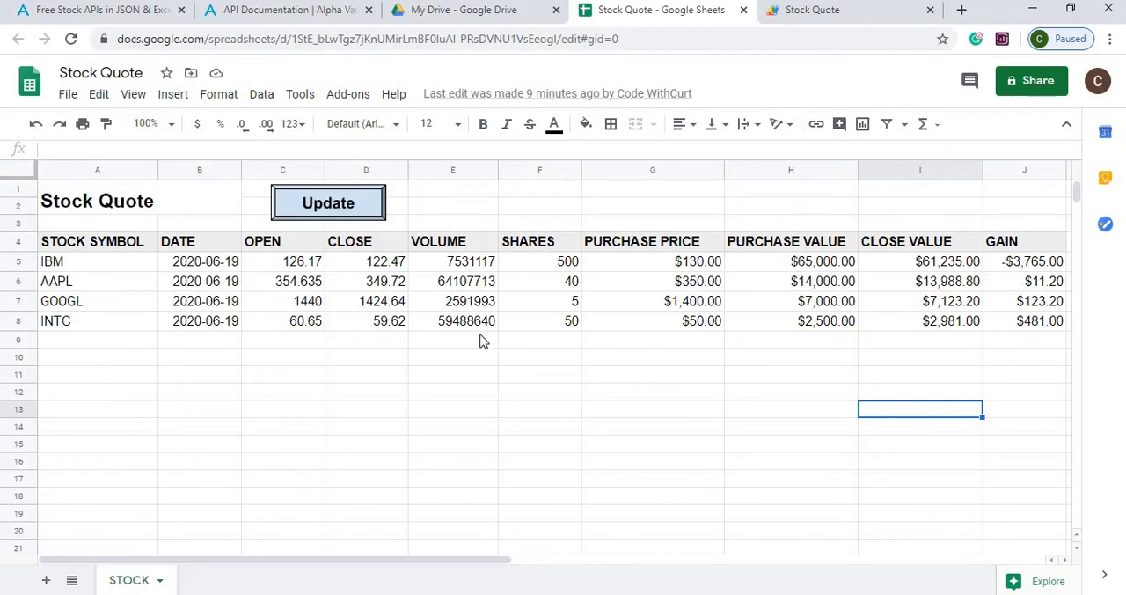
pyautogui.moveTo(472, 282)
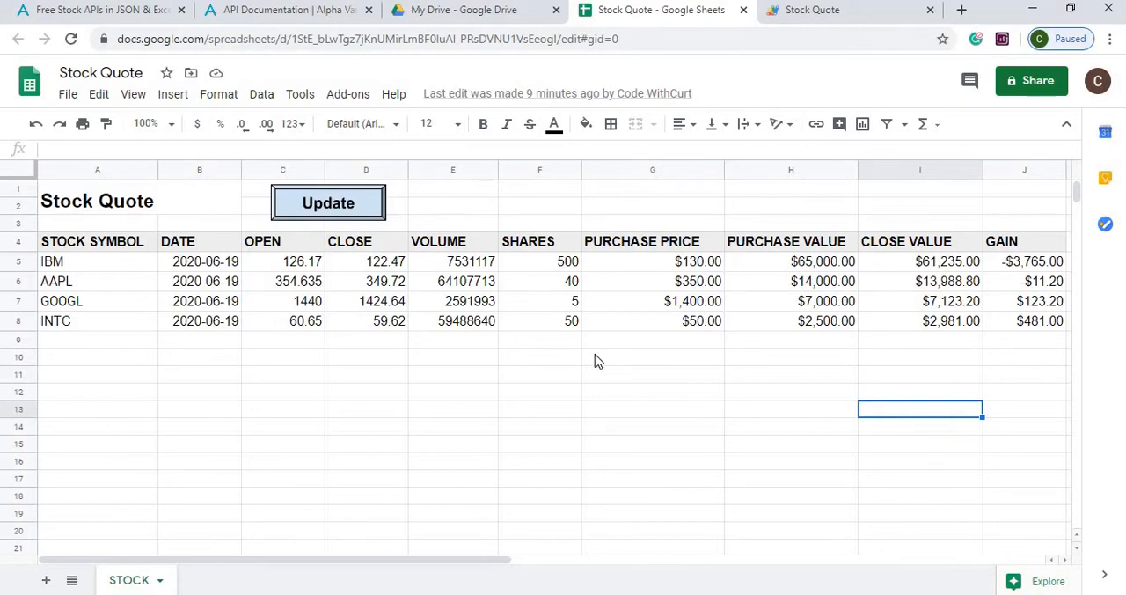
pyautogui.moveTo(710, 330)
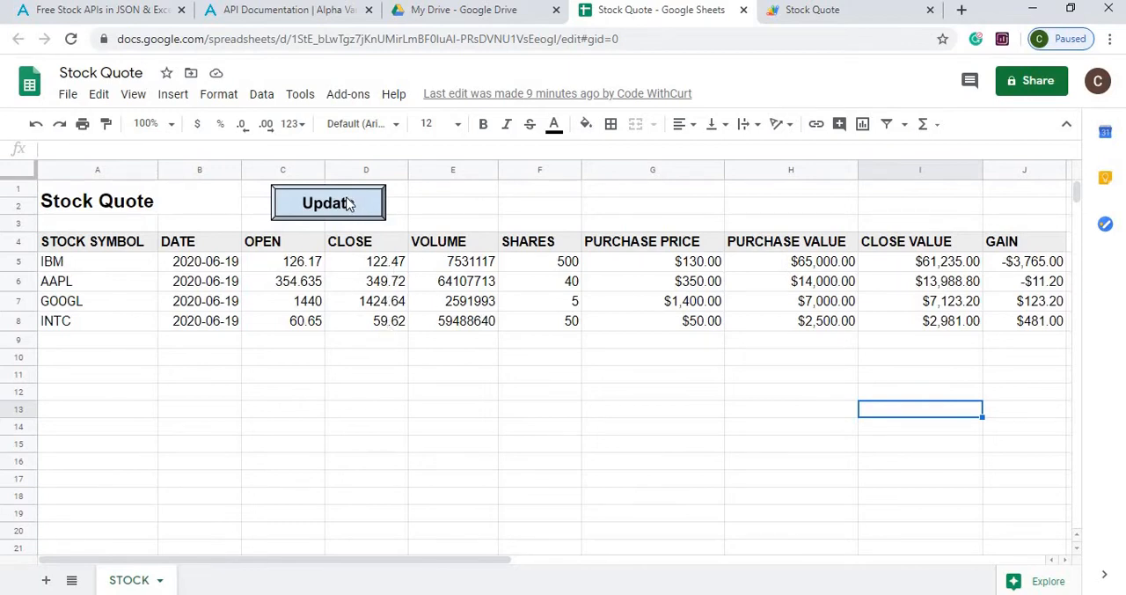
# - Run the Update button to refresh date, open, close and volume for IBM, AAPL, GOOGL and INTC
pyautogui.click(328, 203)
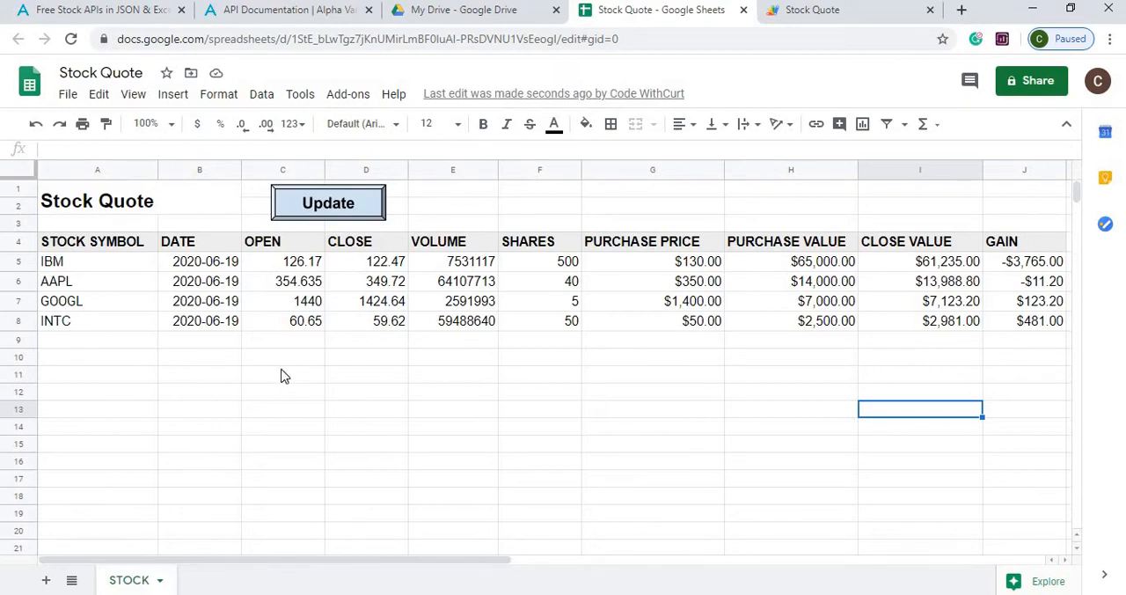
pyautogui.moveTo(258, 261)
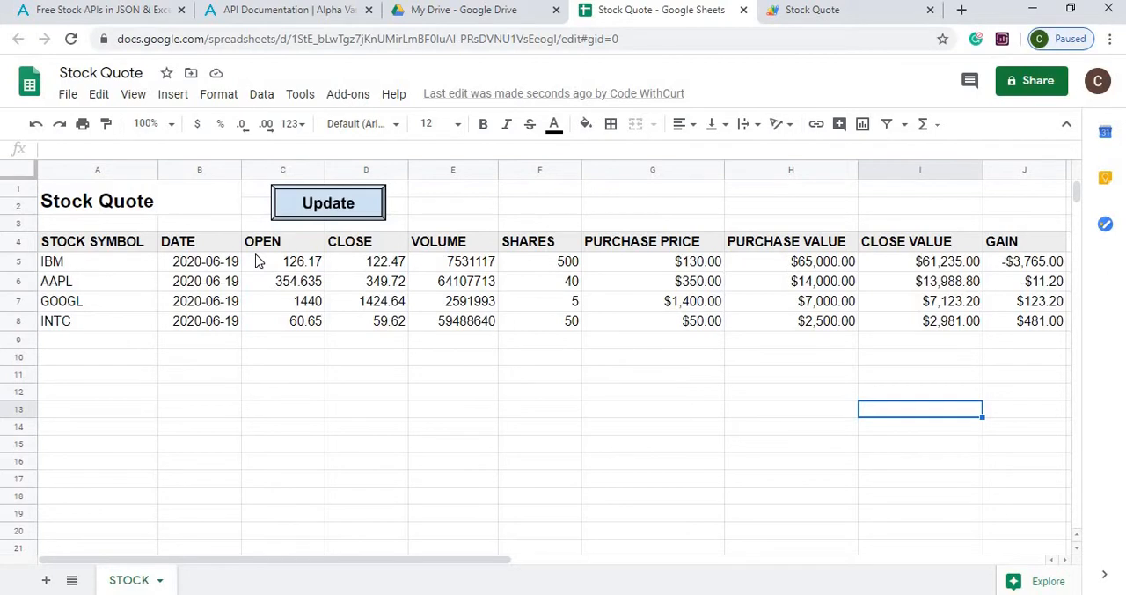
pyautogui.moveTo(164, 144)
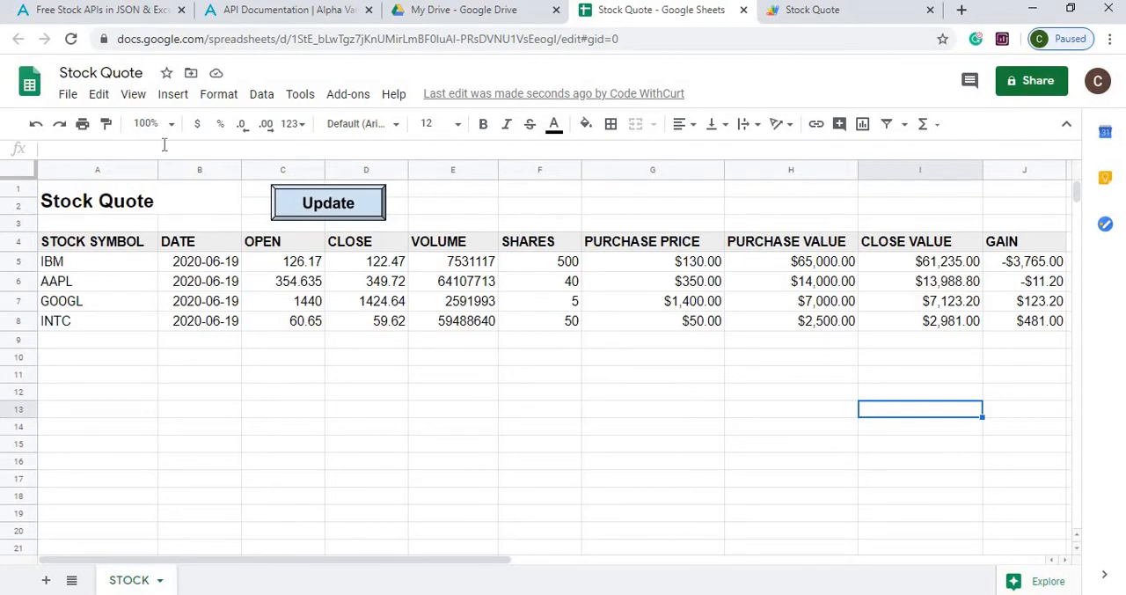
# - Show the Alpha Vantage TIME_SERIES_DAILY documentation and its required parameters
pyautogui.click(97, 10)
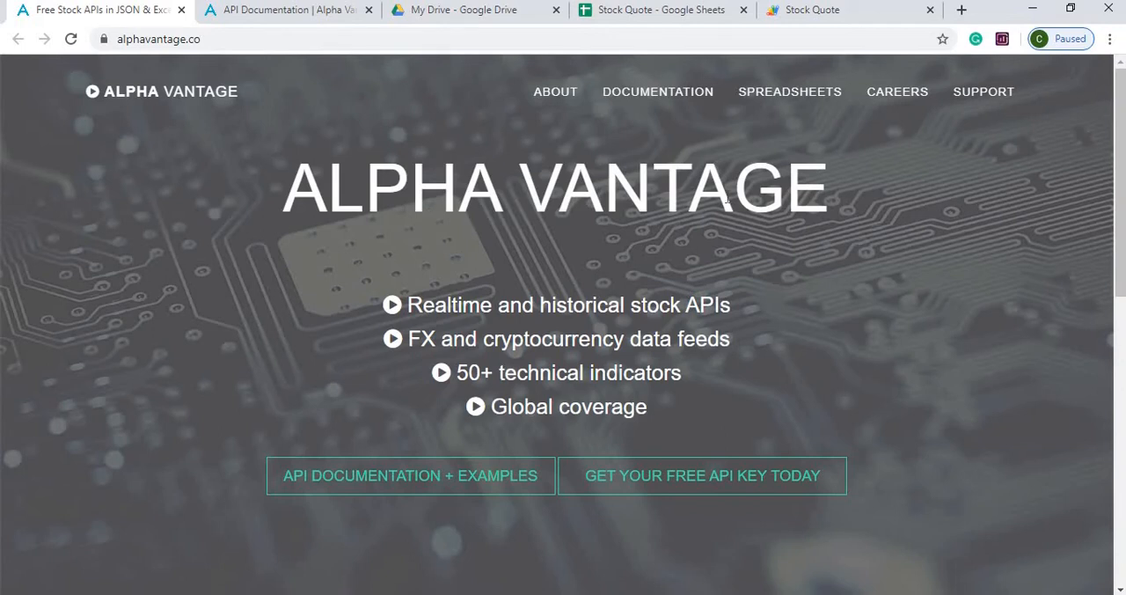
pyautogui.moveTo(719, 475)
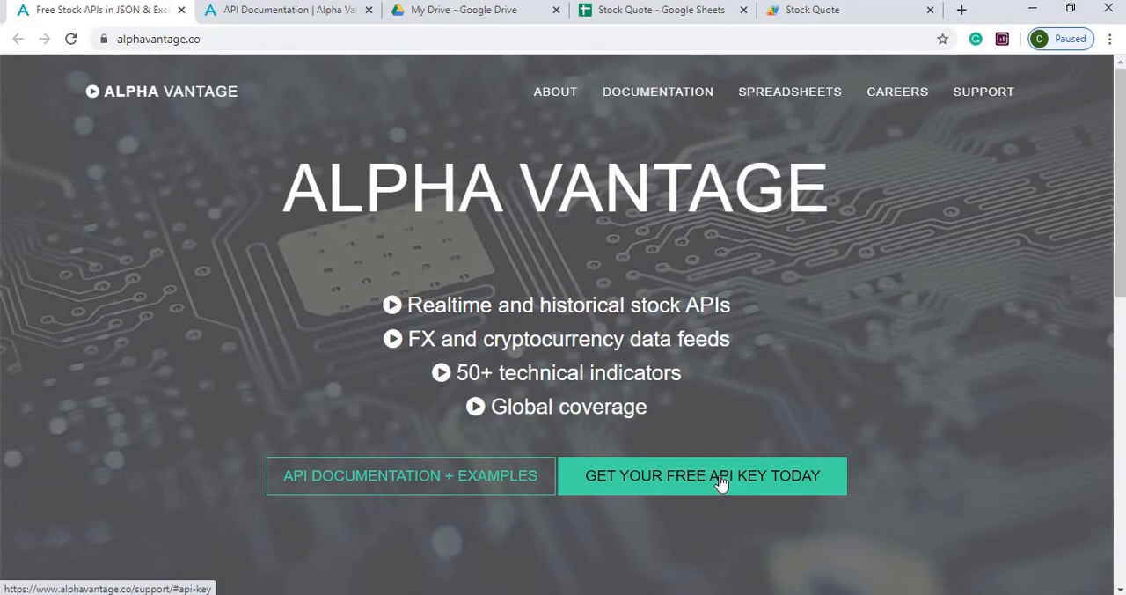
pyautogui.moveTo(299, 16)
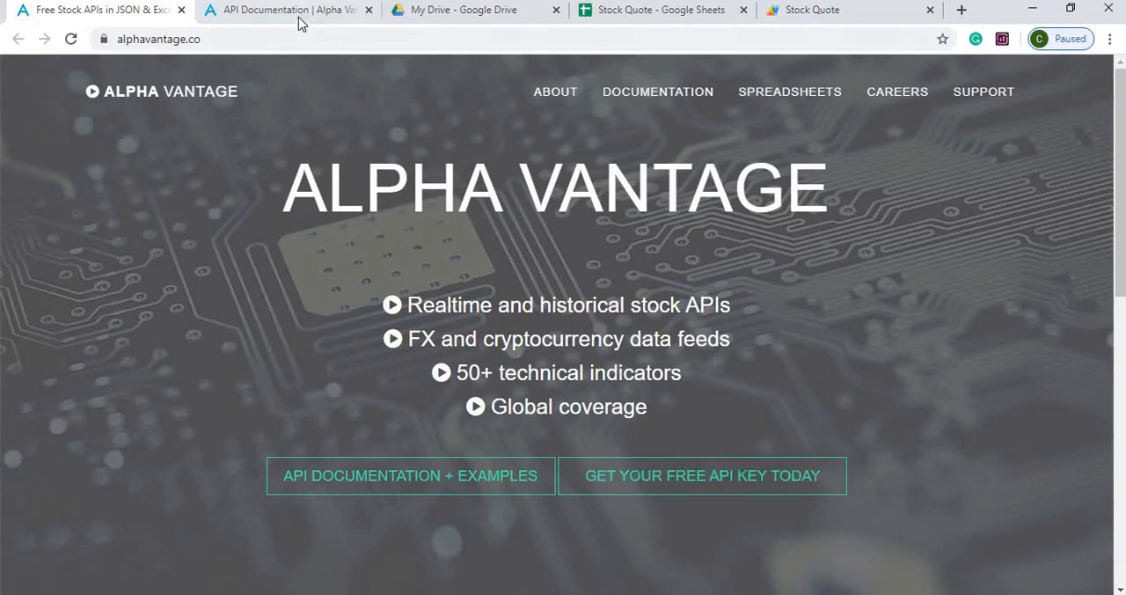
pyautogui.click(658, 91)
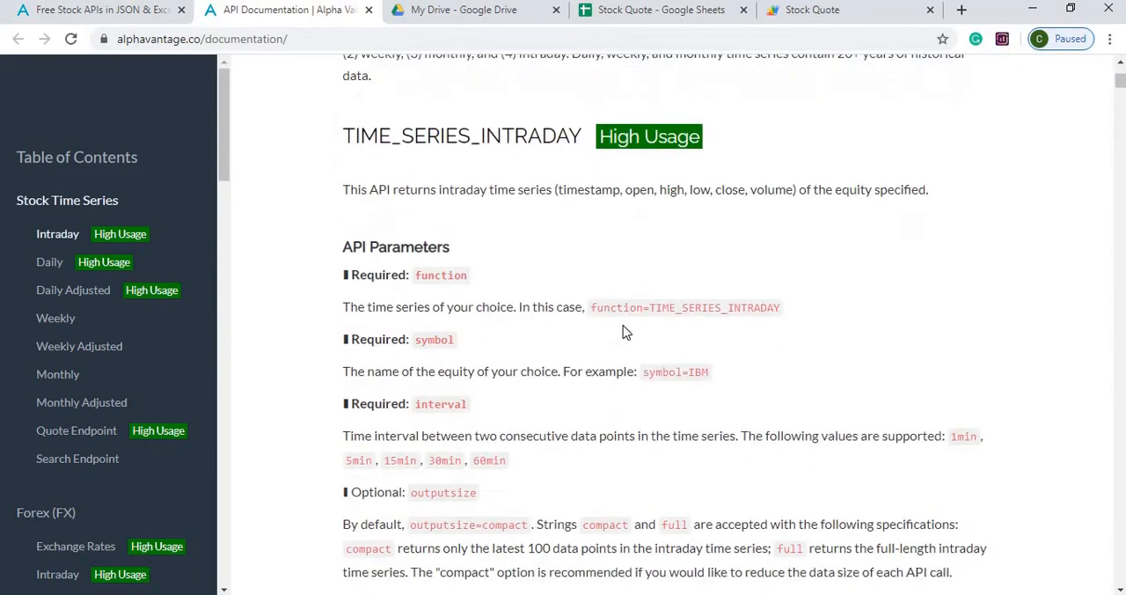
pyautogui.click(49, 261)
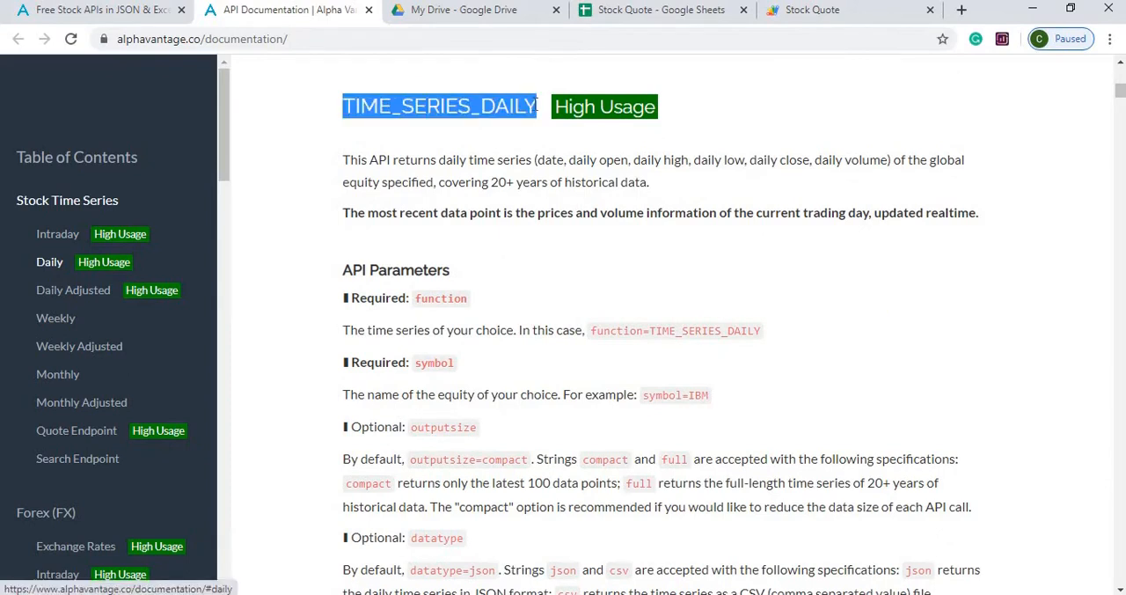
pyautogui.scroll(-3)
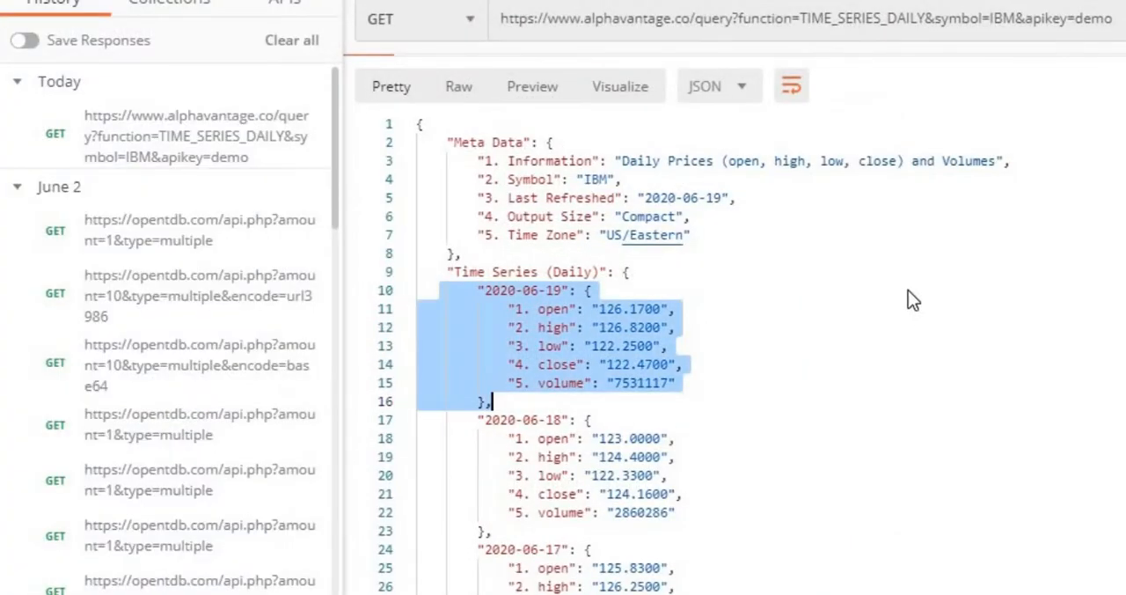
pyautogui.click(676, 310)
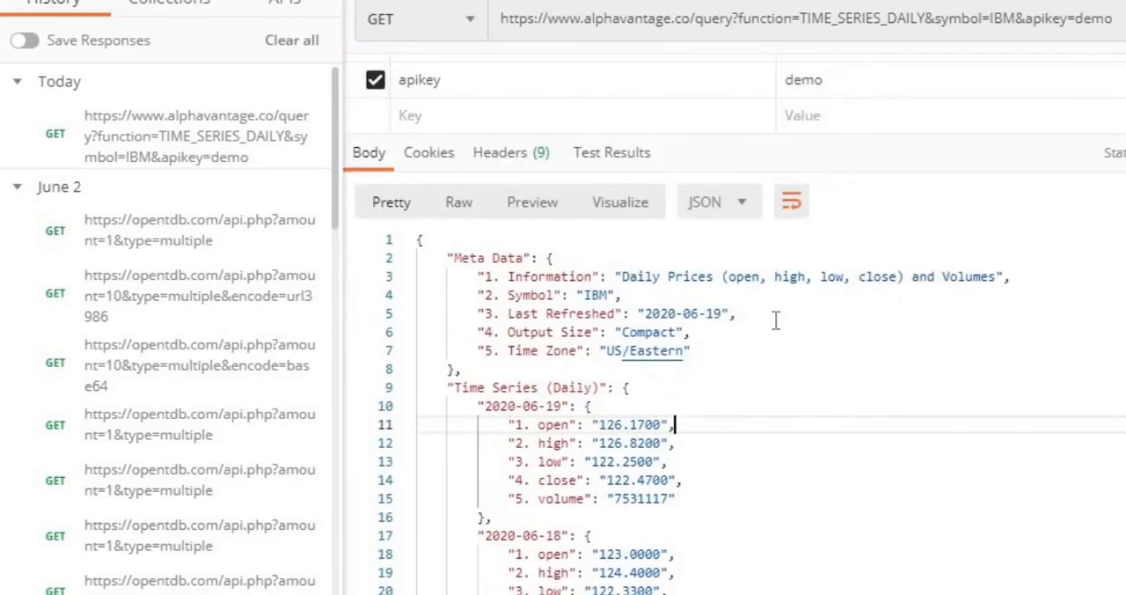
pyautogui.scroll(-3)
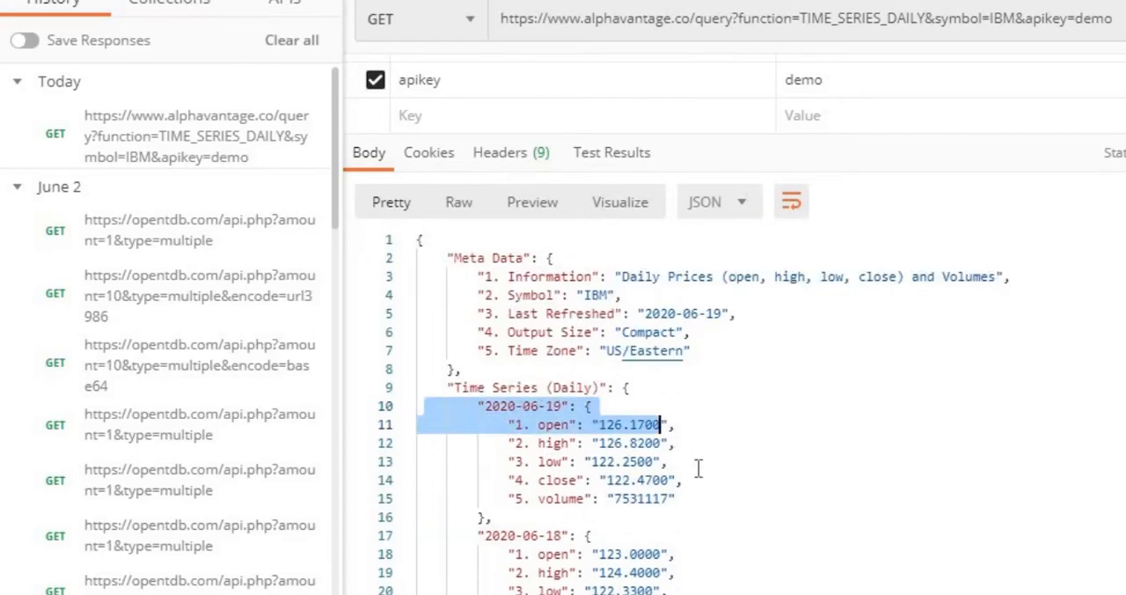
pyautogui.moveTo(635, 424); pyautogui.dragTo(493, 517)
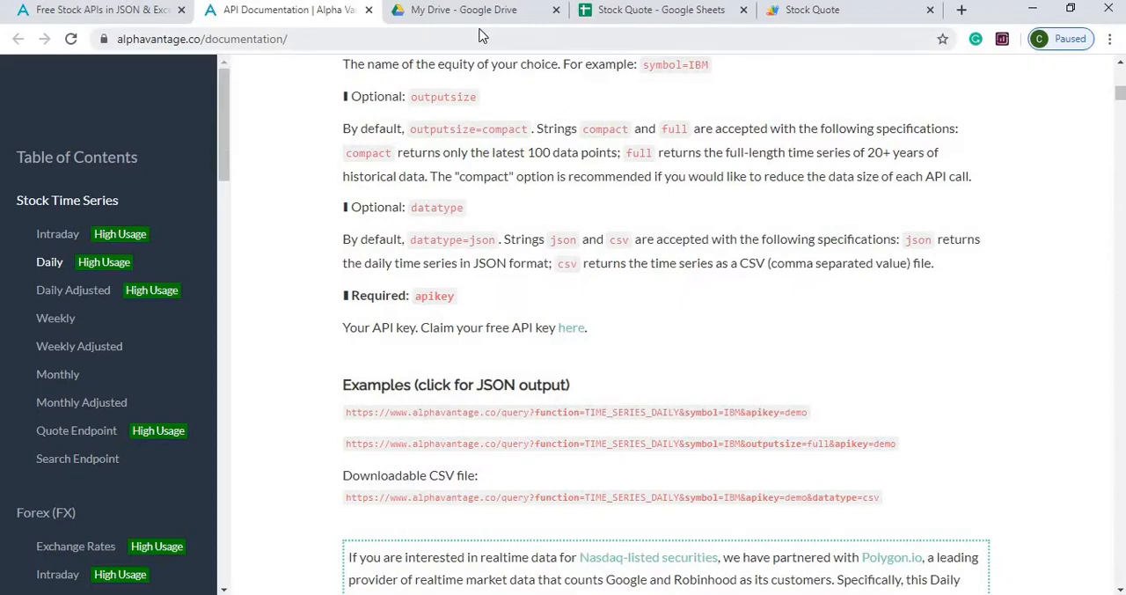
# - Return to the Stock Quote spreadsheet and list its Tools commands
pyautogui.click(660, 11)
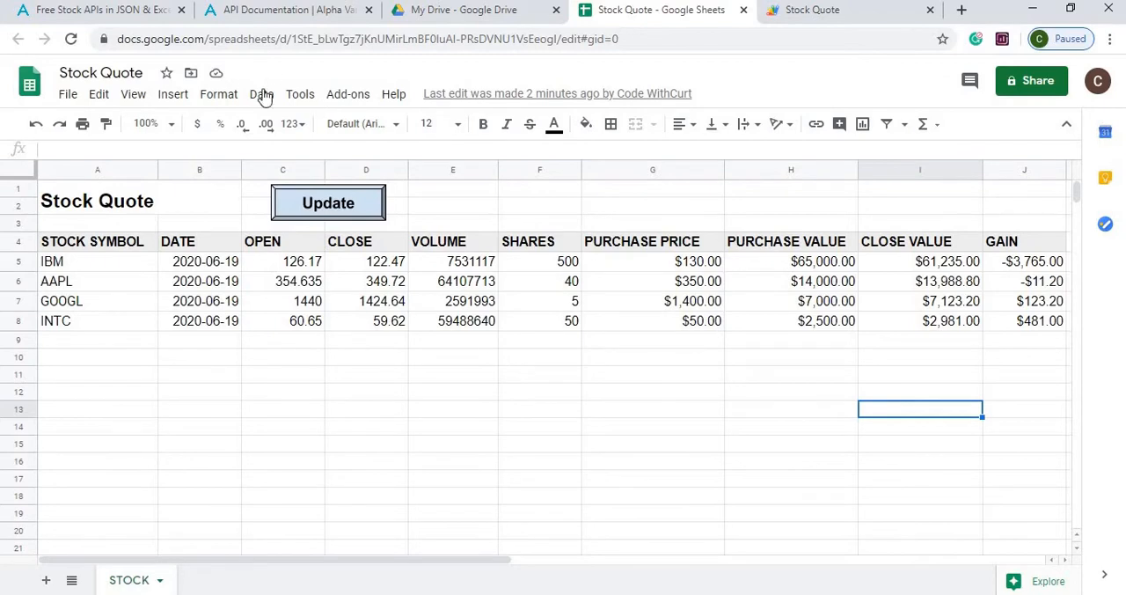
pyautogui.click(300, 93)
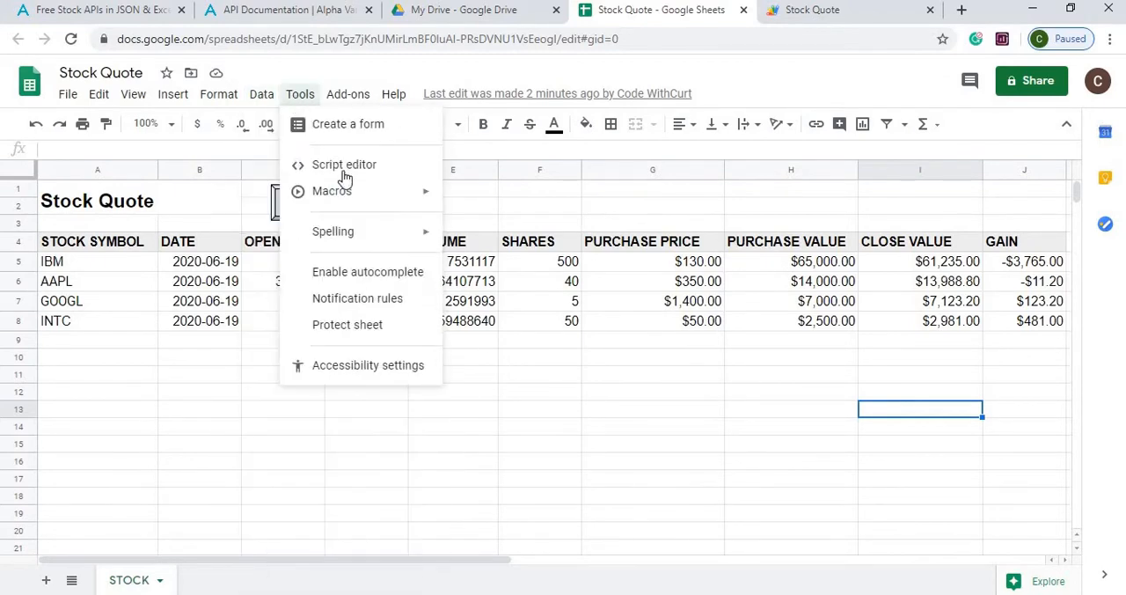
# - Show the stockQuote script and point out its apikey, ss and "STOCK" sheet references
pyautogui.click(345, 165)
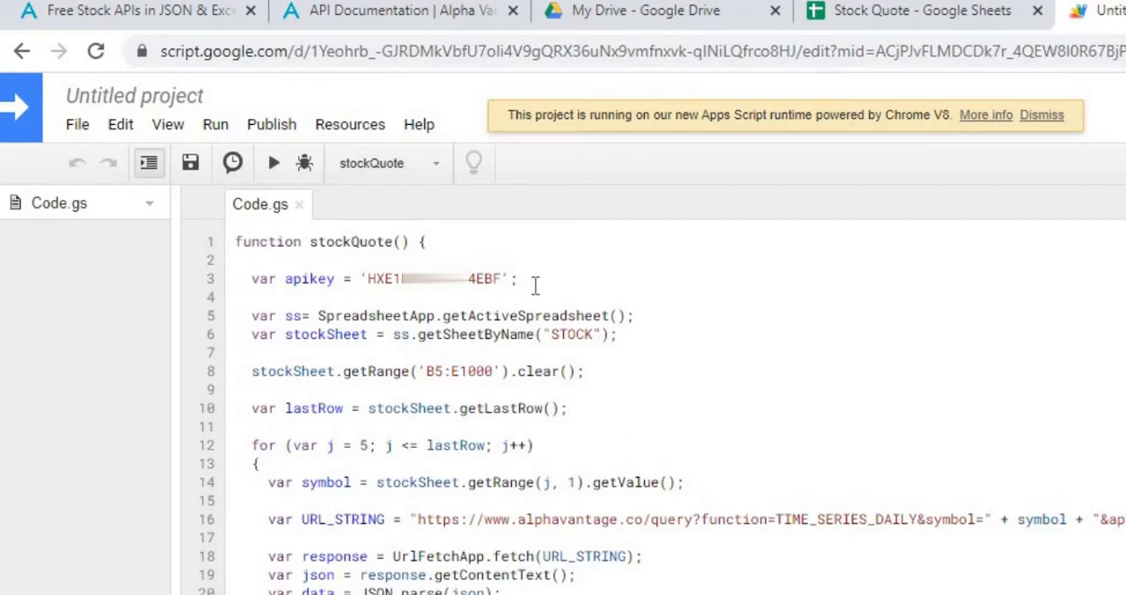
pyautogui.moveTo(514, 283)
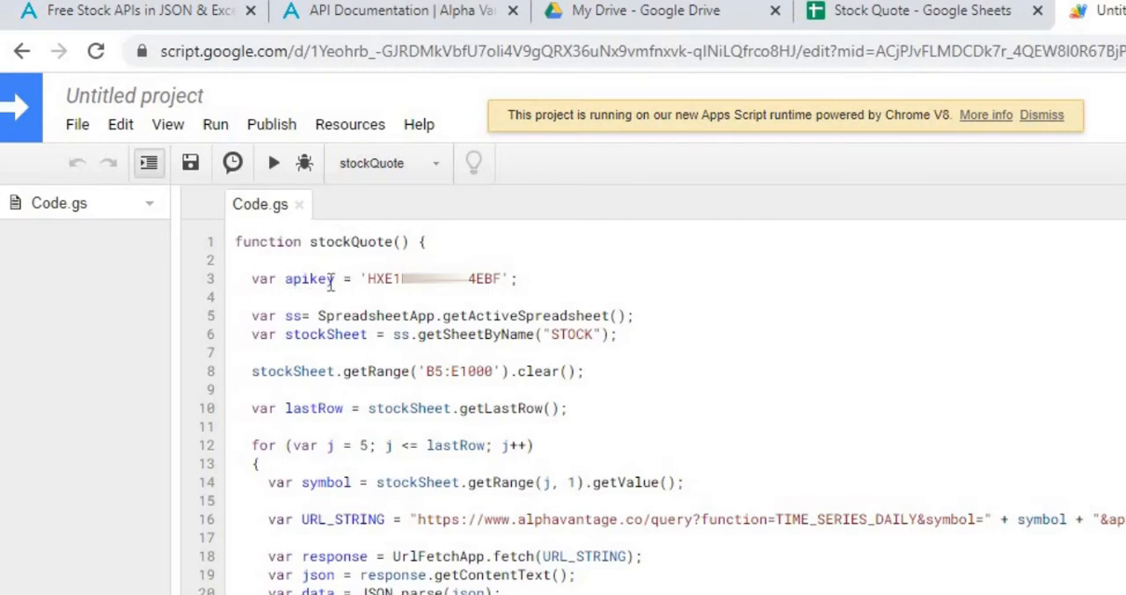
pyautogui.doubleClick(309, 278)
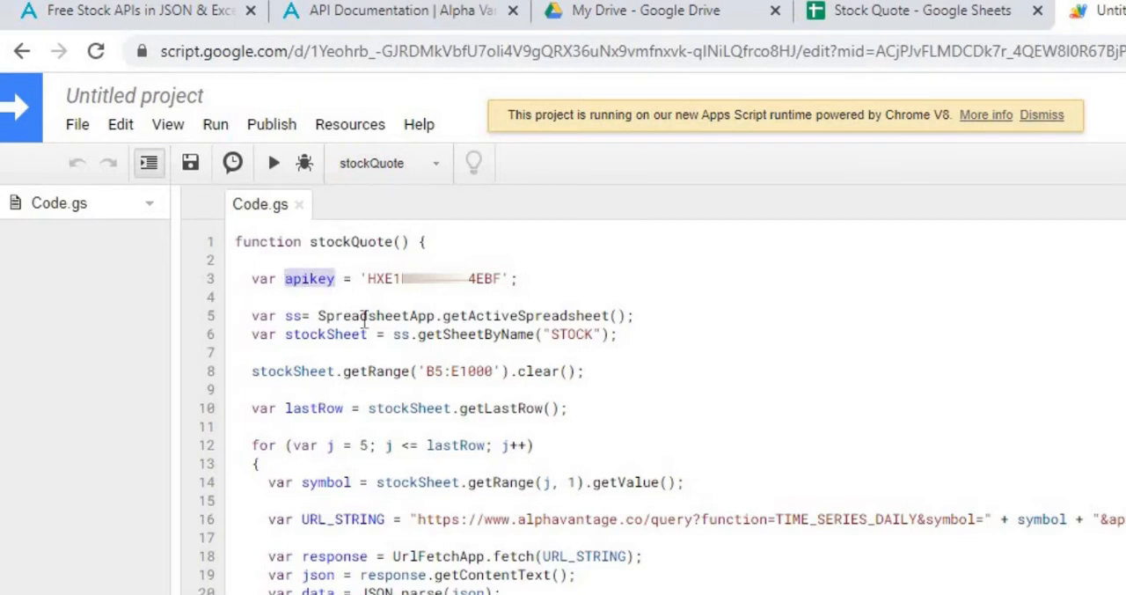
pyautogui.scroll(-3)
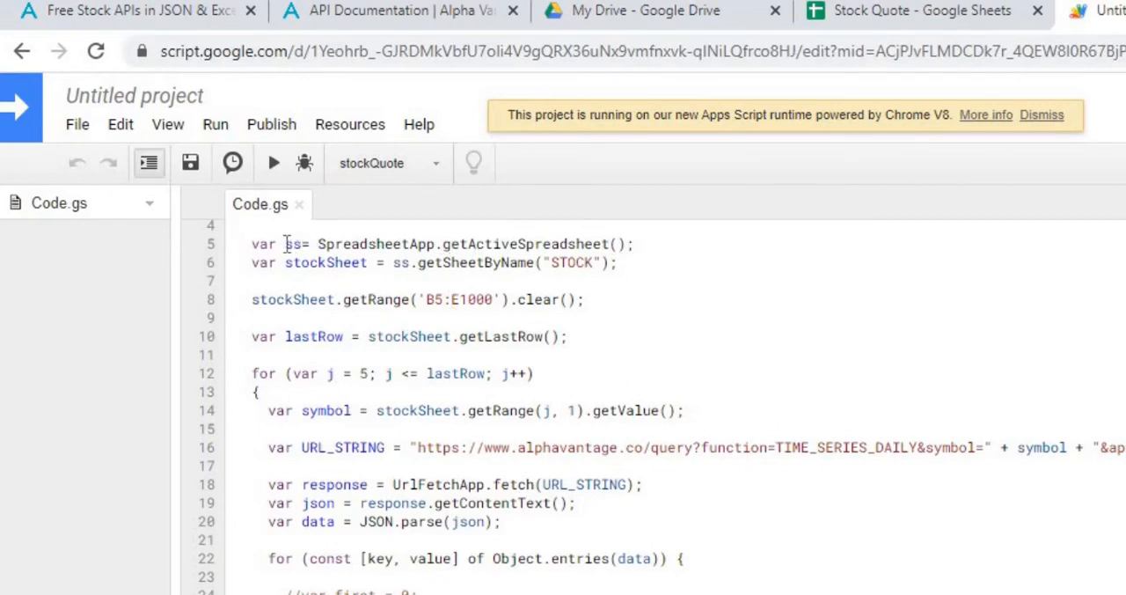
pyautogui.doubleClick(326, 262)
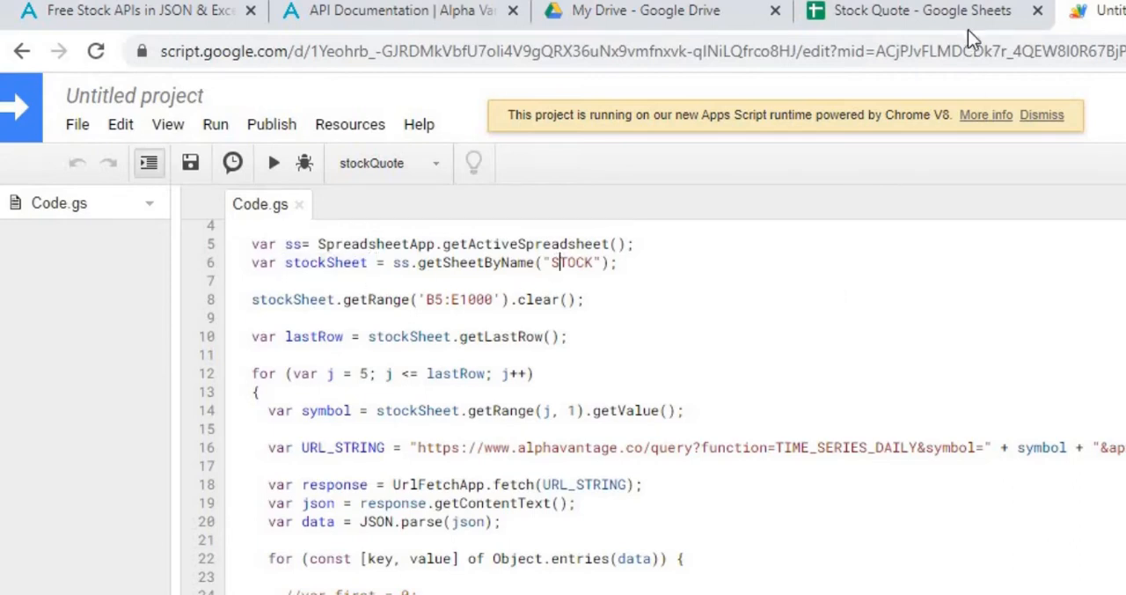
pyautogui.click(919, 11)
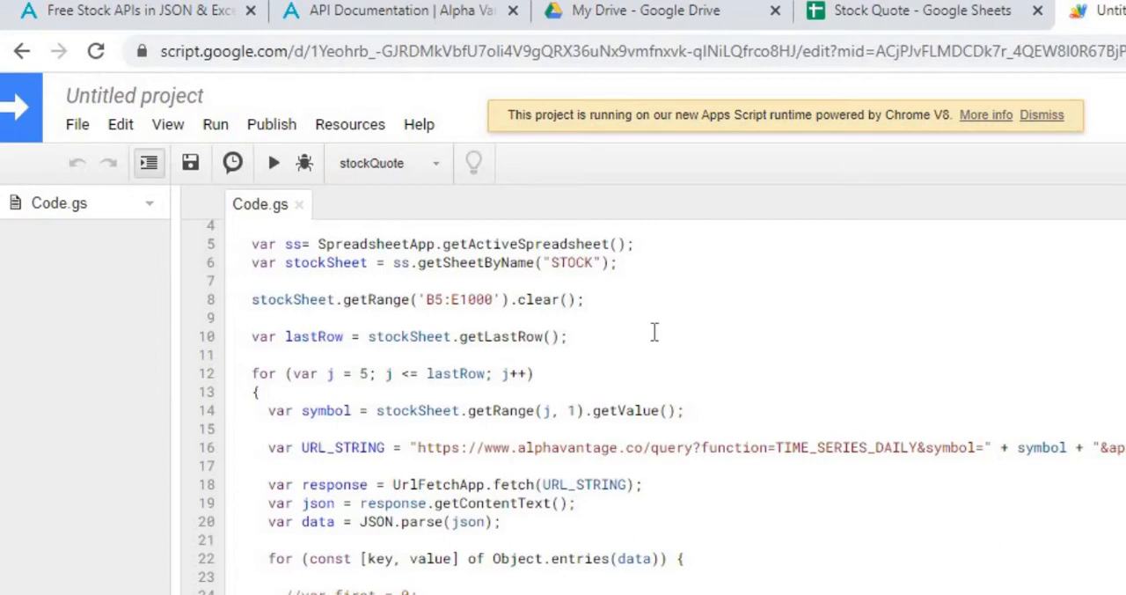
pyautogui.moveTo(574, 341)
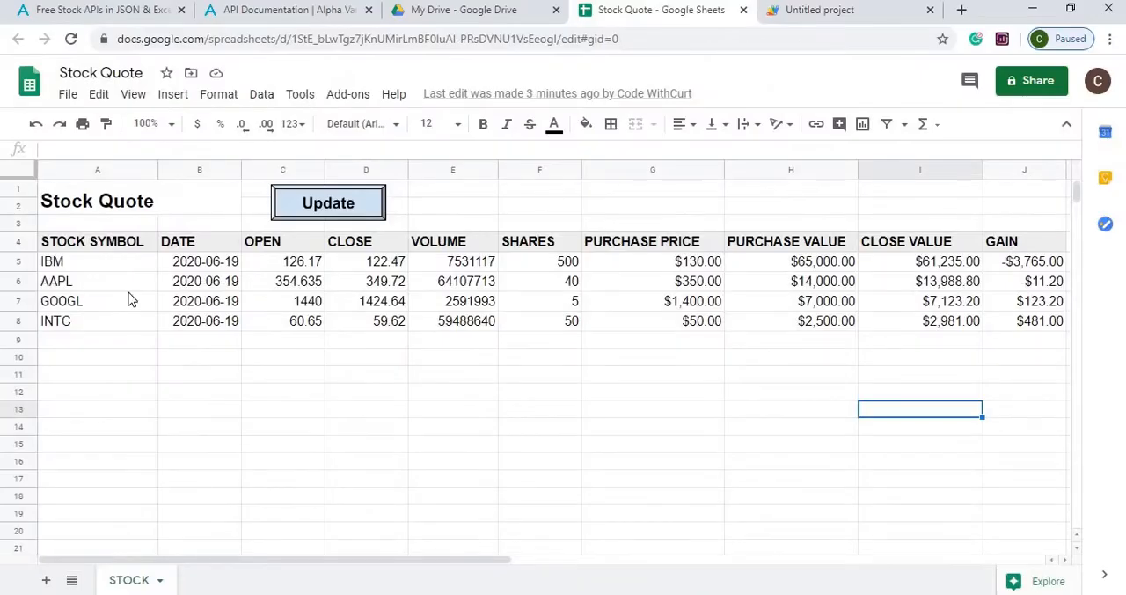
pyautogui.moveTo(169, 306)
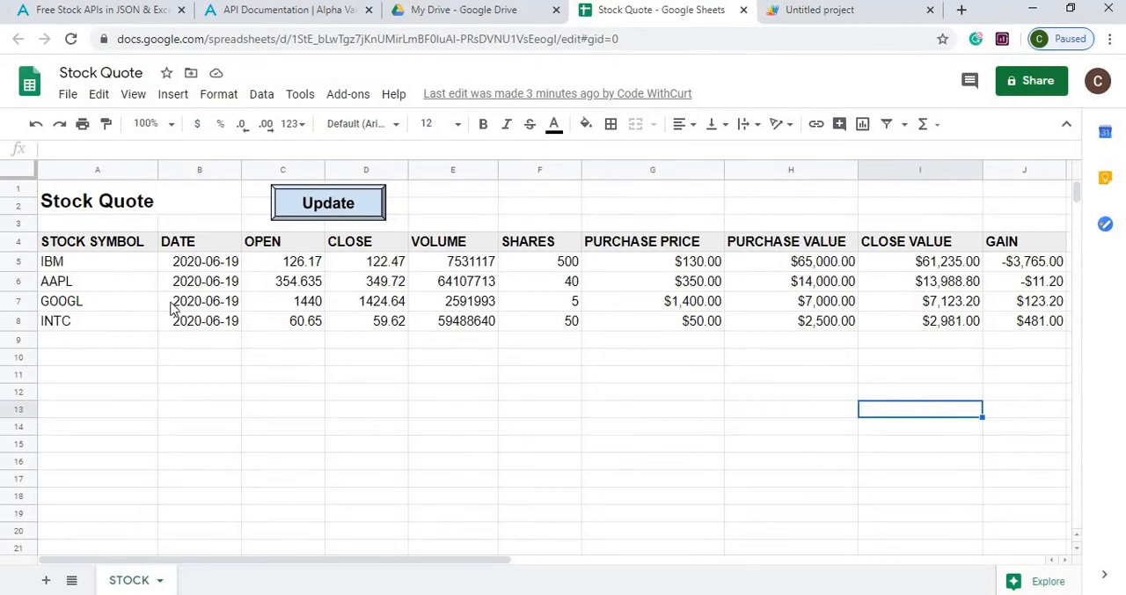
pyautogui.moveTo(233, 284)
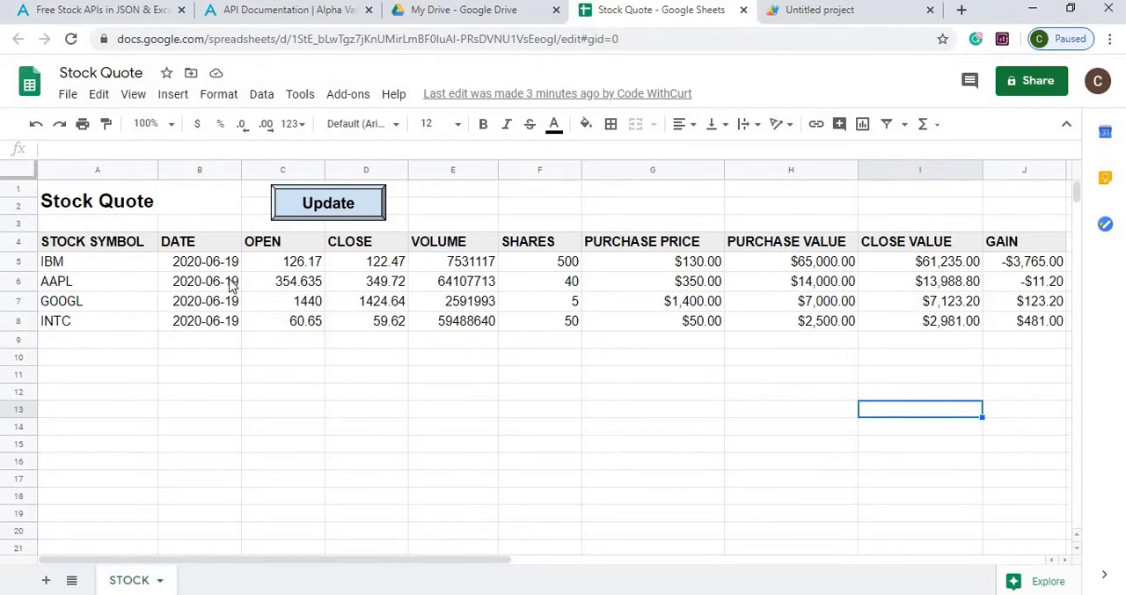
pyautogui.moveTo(299, 294)
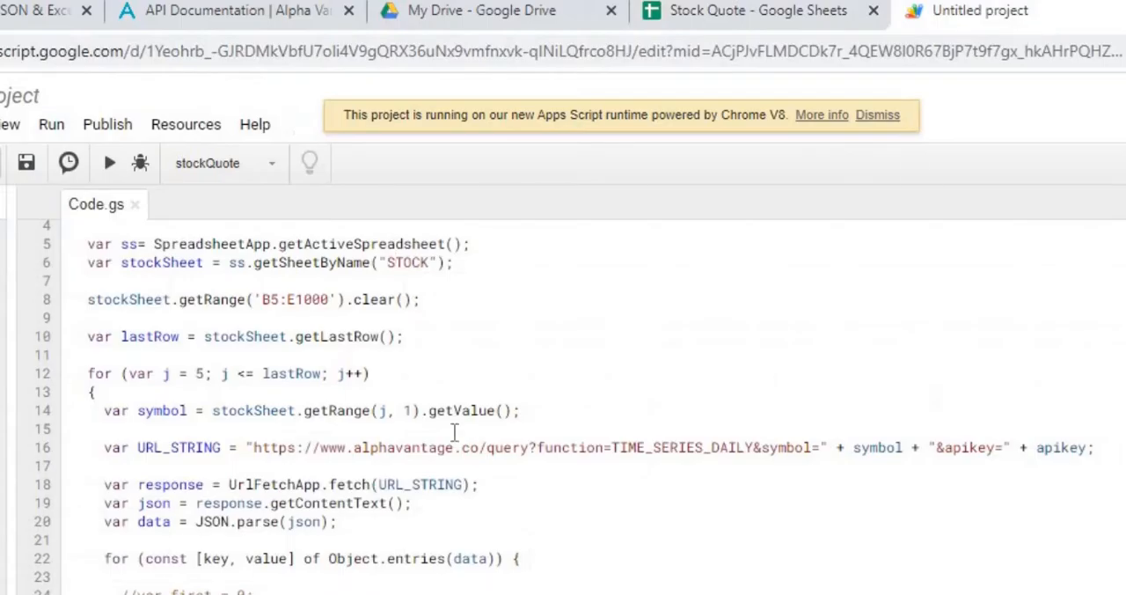
# - Point out the symbol variable in the loop that builds each Alpha Vantage request URL
pyautogui.scroll(-3)
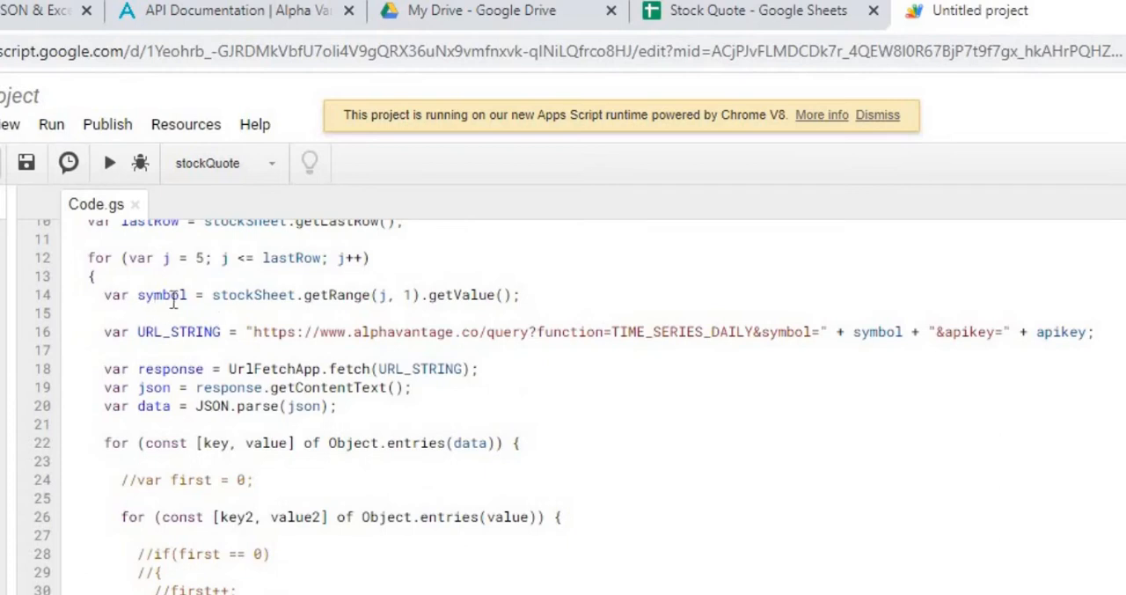
pyautogui.doubleClick(162, 295)
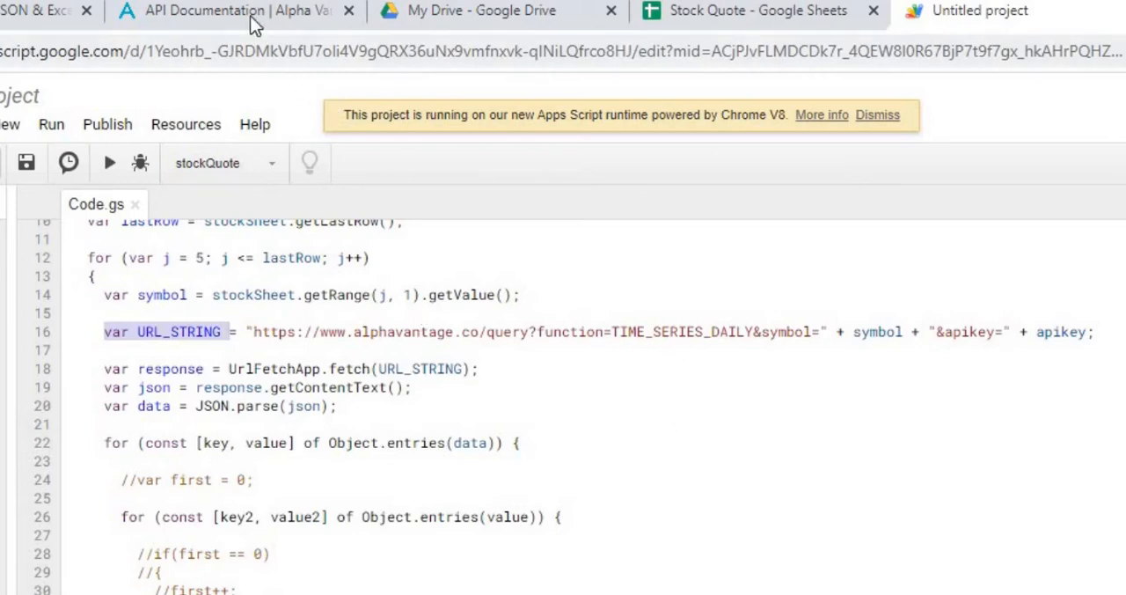
pyautogui.click(232, 10)
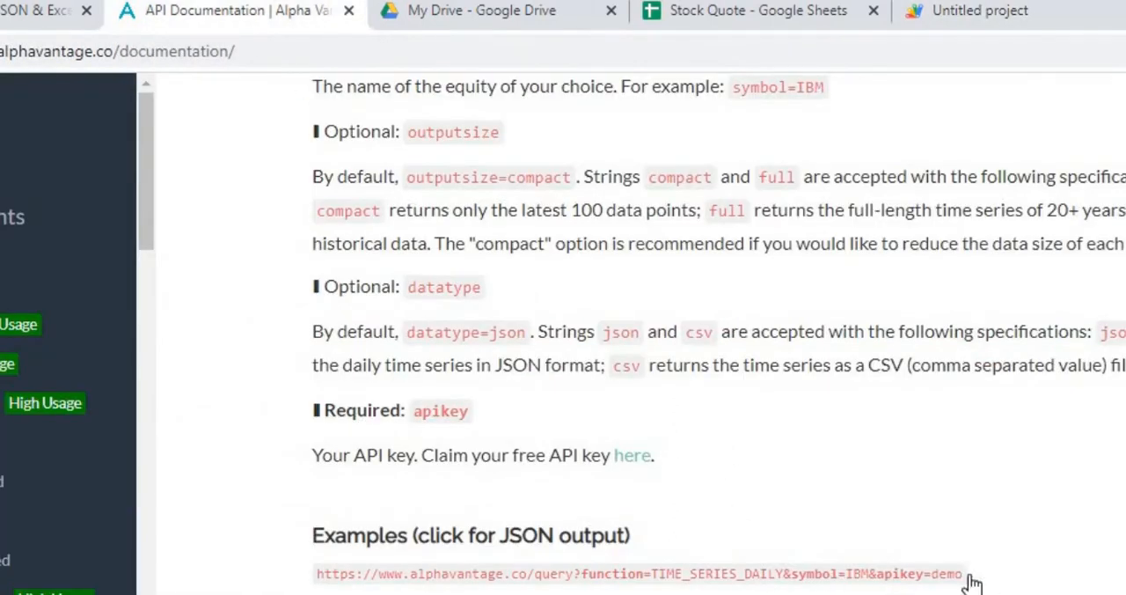
pyautogui.moveTo(672, 582)
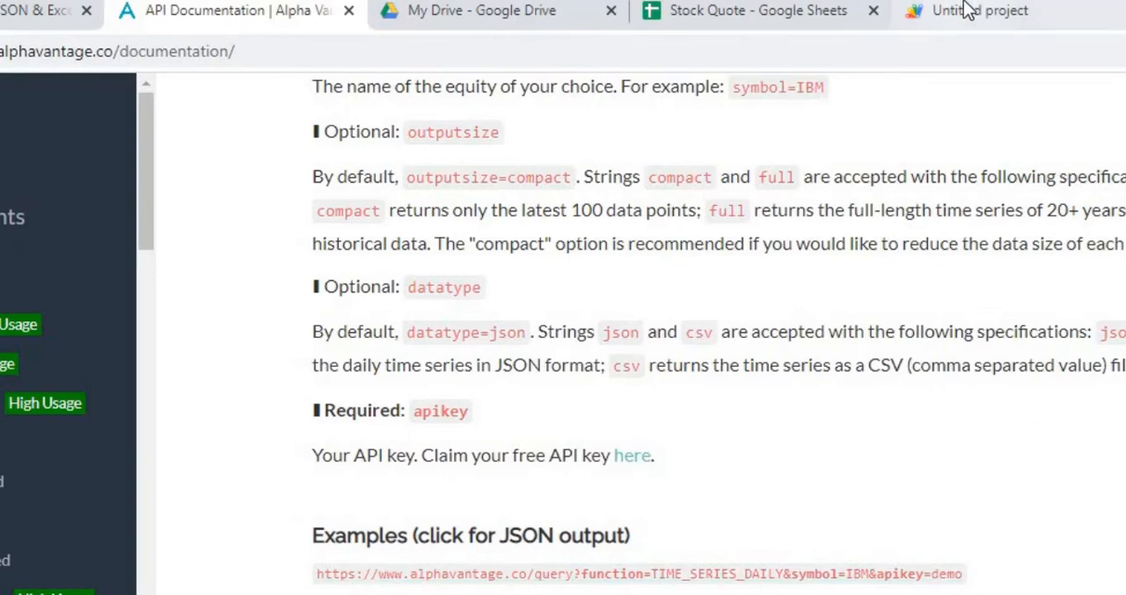
pyautogui.click(978, 10)
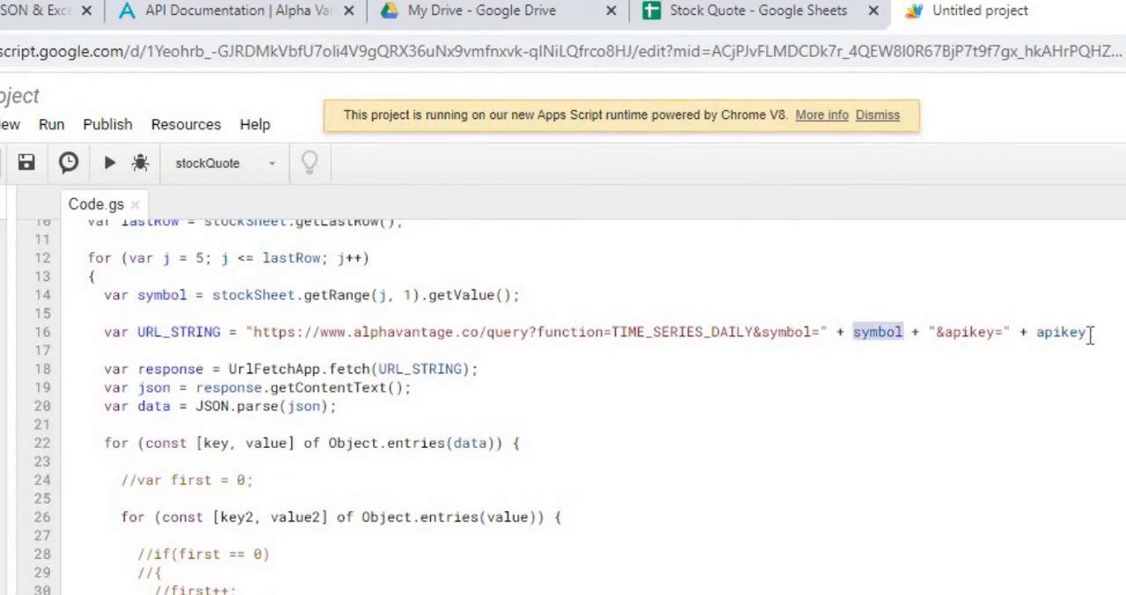
pyautogui.doubleClick(1059, 331)
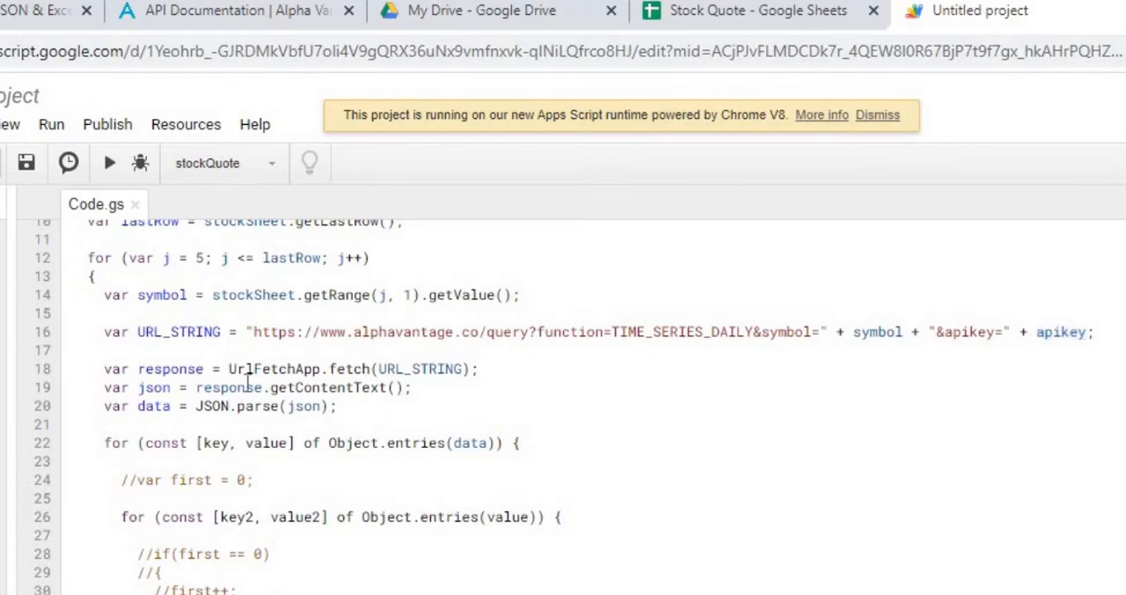
pyautogui.doubleClick(169, 369)
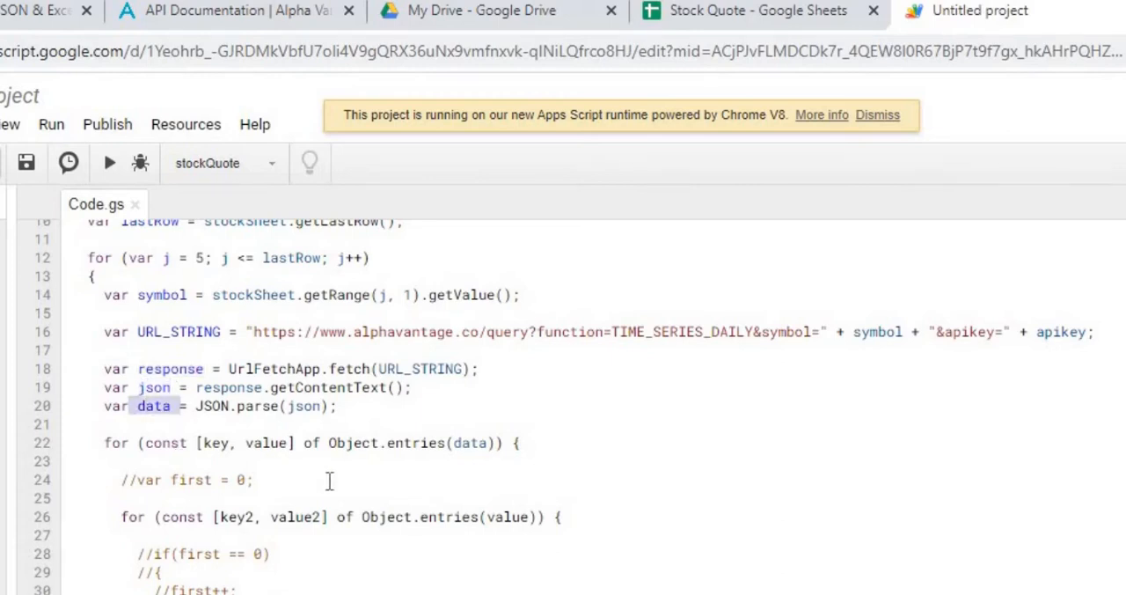
pyautogui.moveTo(444, 461)
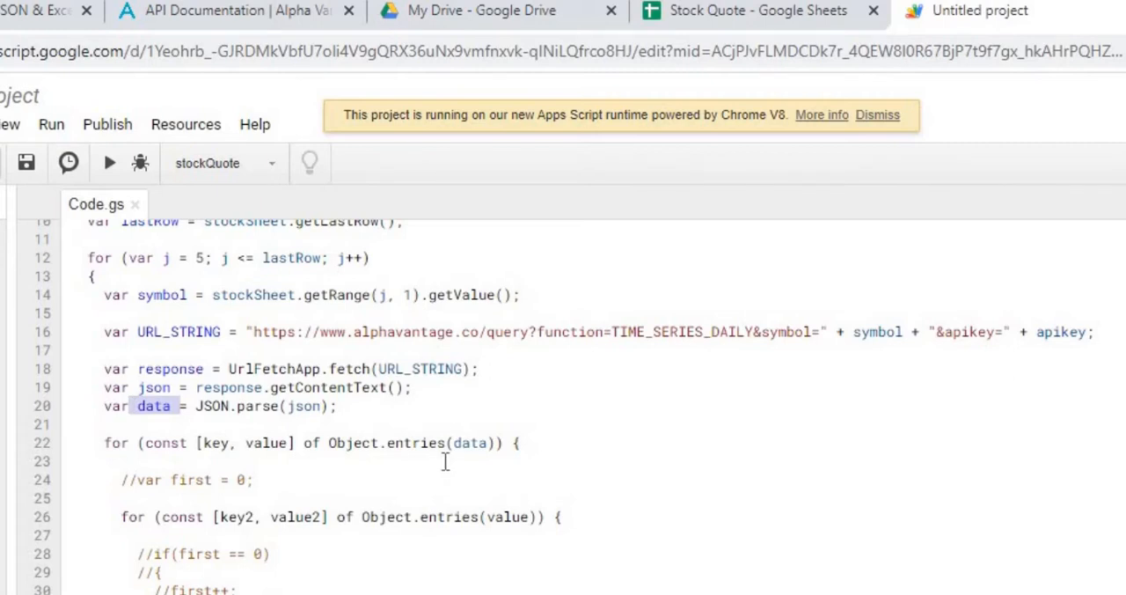
pyautogui.scroll(-3)
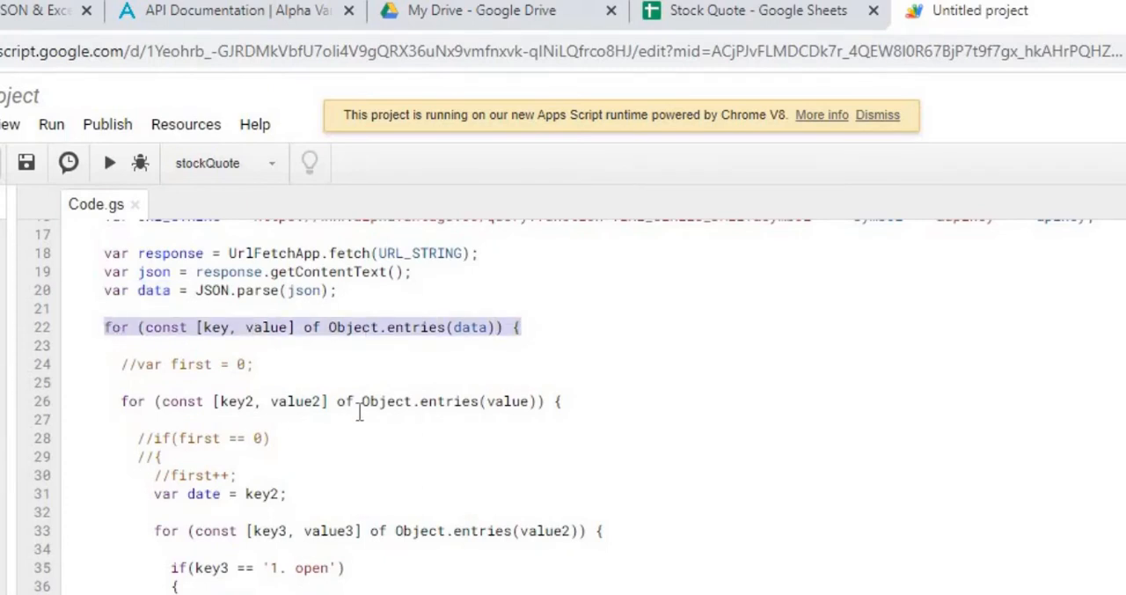
pyautogui.moveTo(377, 436)
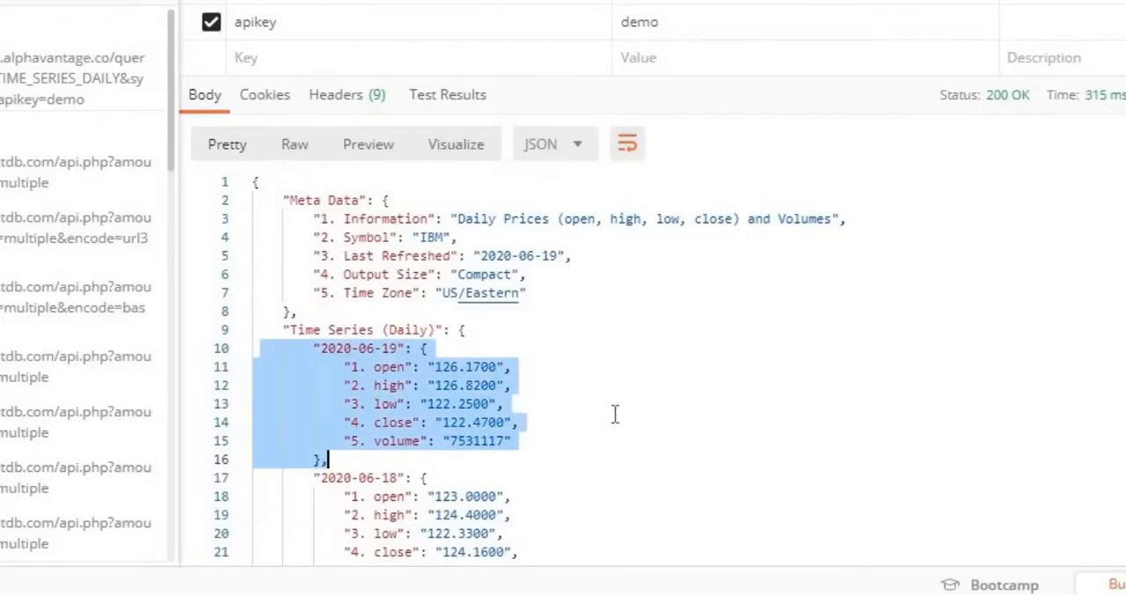
# - Highlight the 2020-06-19 date key in Postman's IBM daily JSON response
pyautogui.click(496, 405)
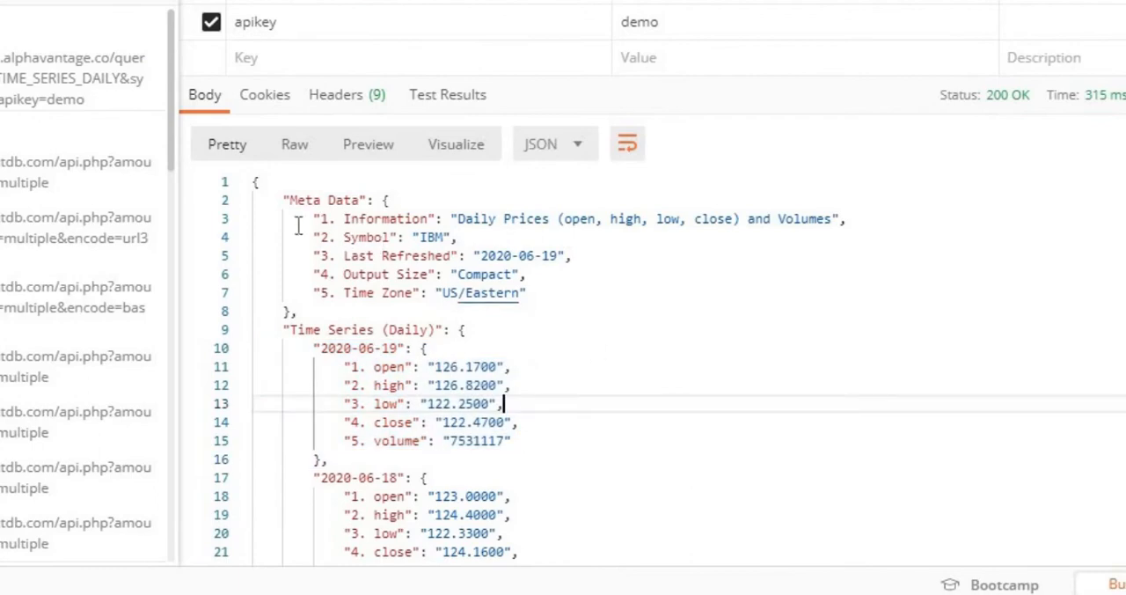
pyautogui.moveTo(401, 206)
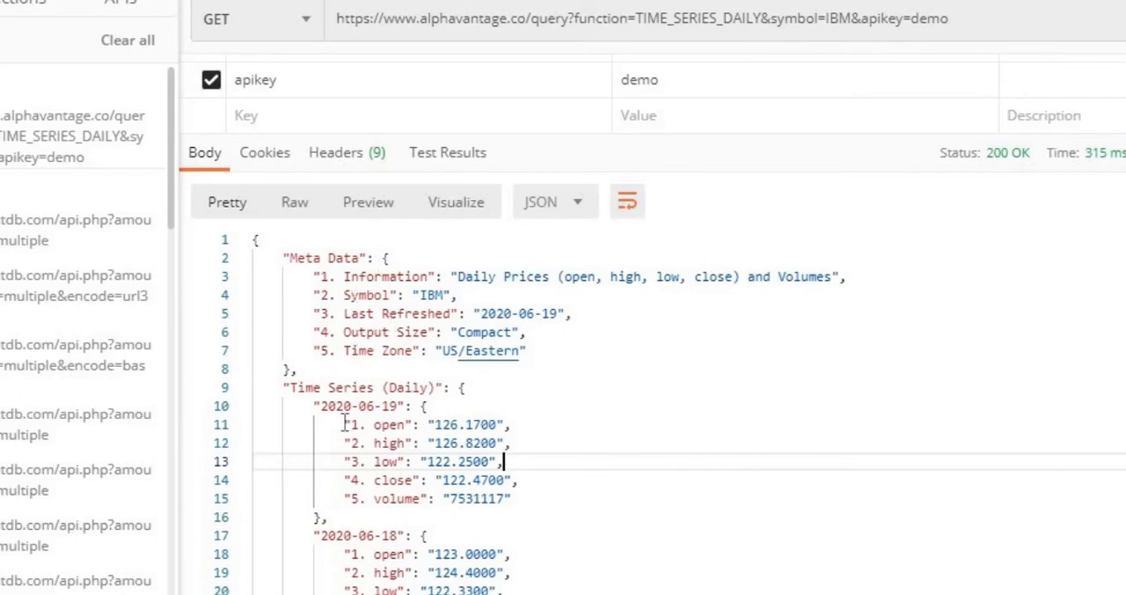
pyautogui.moveTo(323, 503)
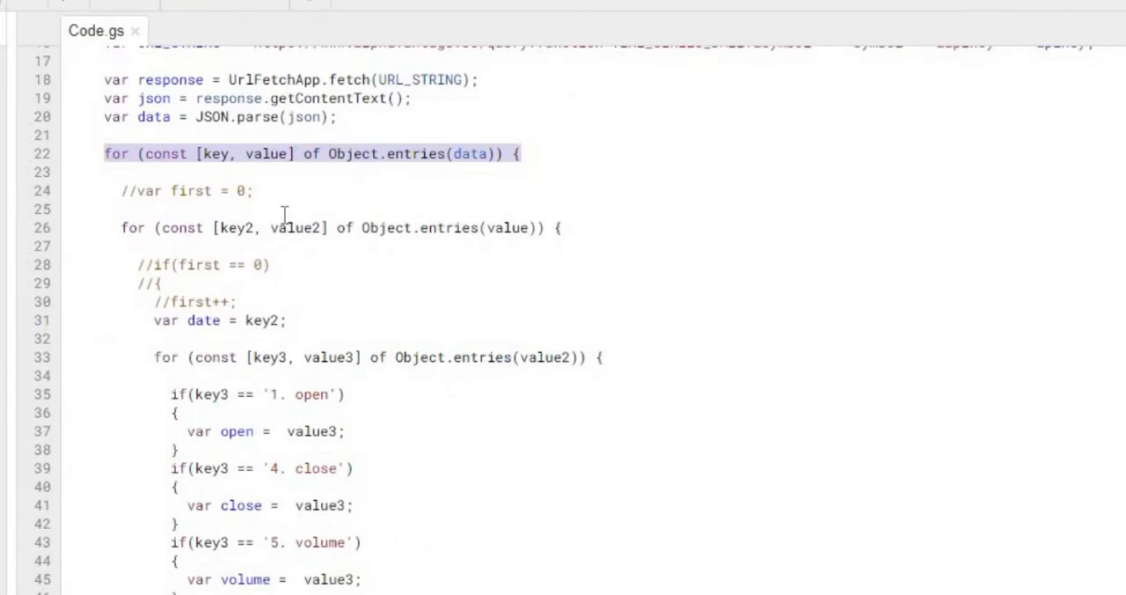
pyautogui.moveTo(408, 275)
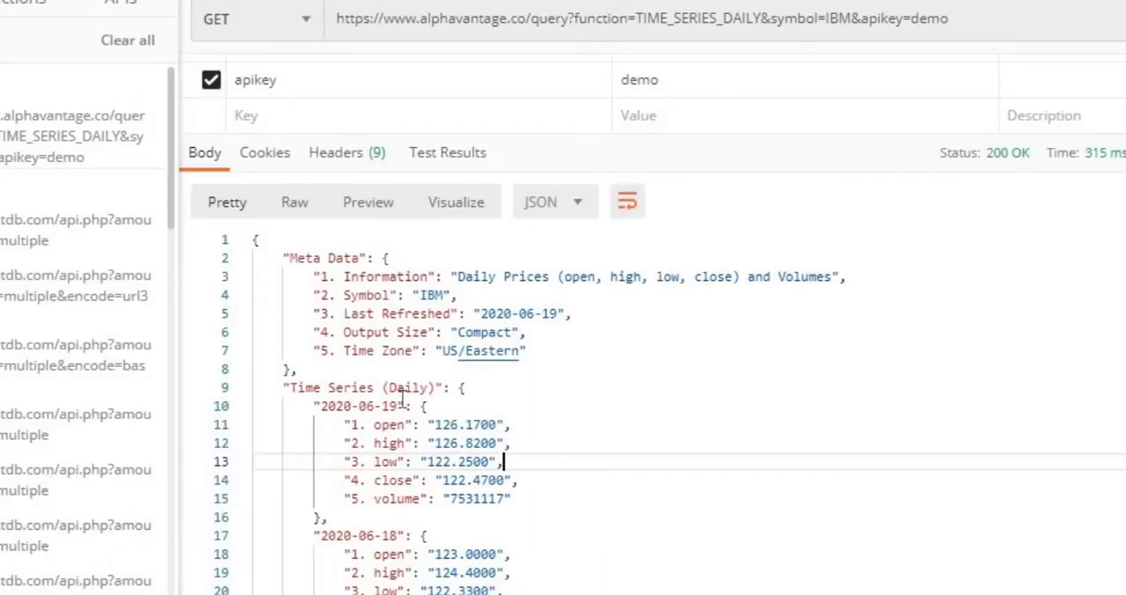
pyautogui.doubleClick(355, 405)
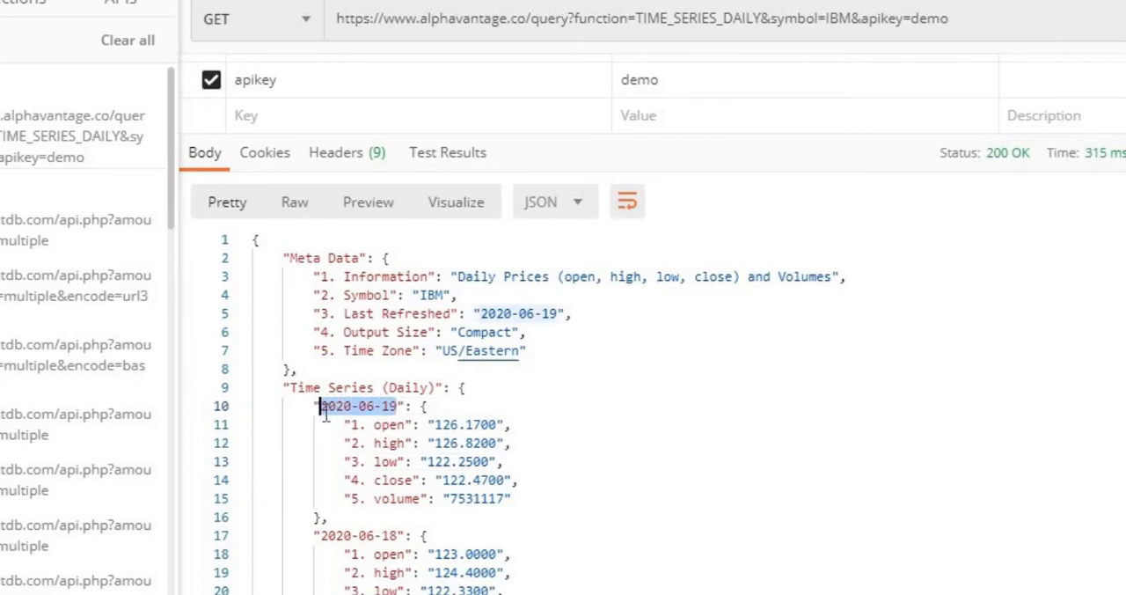
pyautogui.scroll(-3)
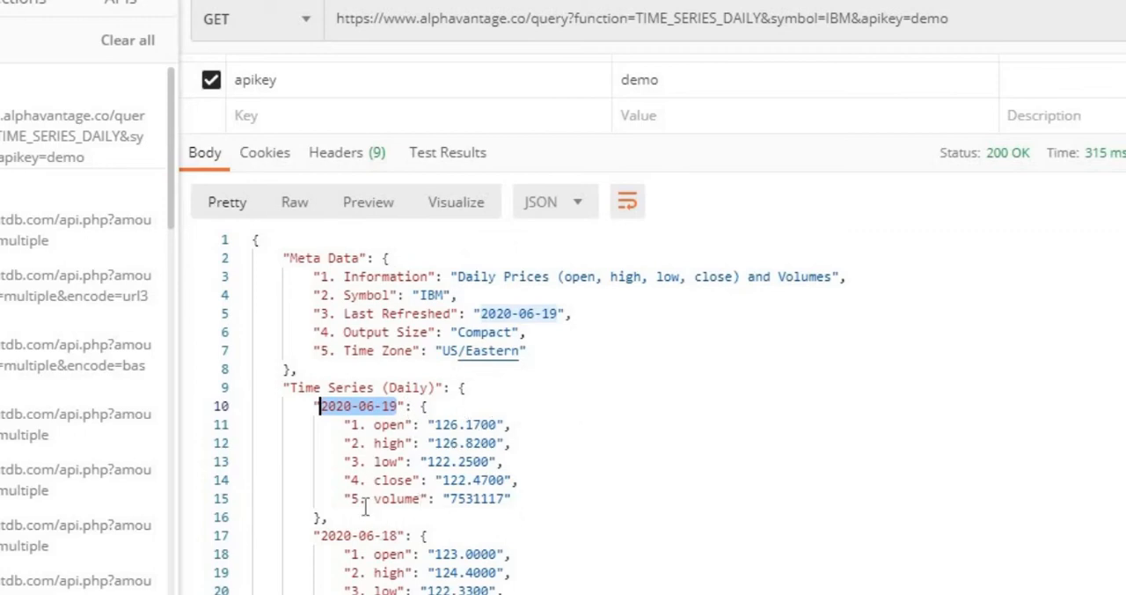
pyautogui.moveTo(344, 436)
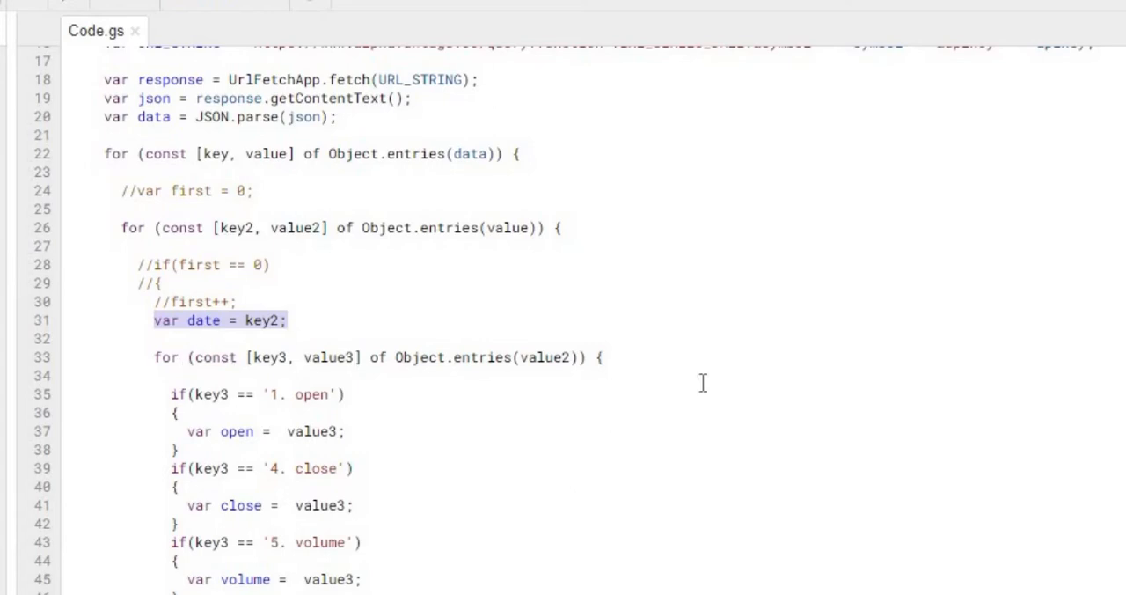
# - Point out the '1. open' and '4. close' keys the inner loop reads, down to the sheet-writing lines
pyautogui.scroll(-3)
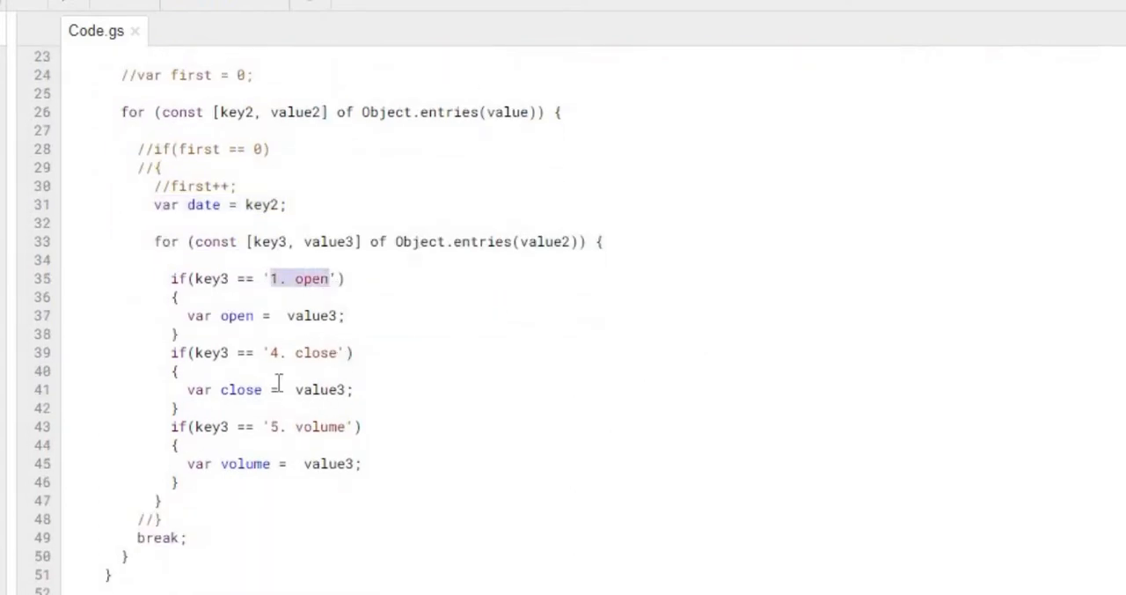
pyautogui.doubleClick(317, 352)
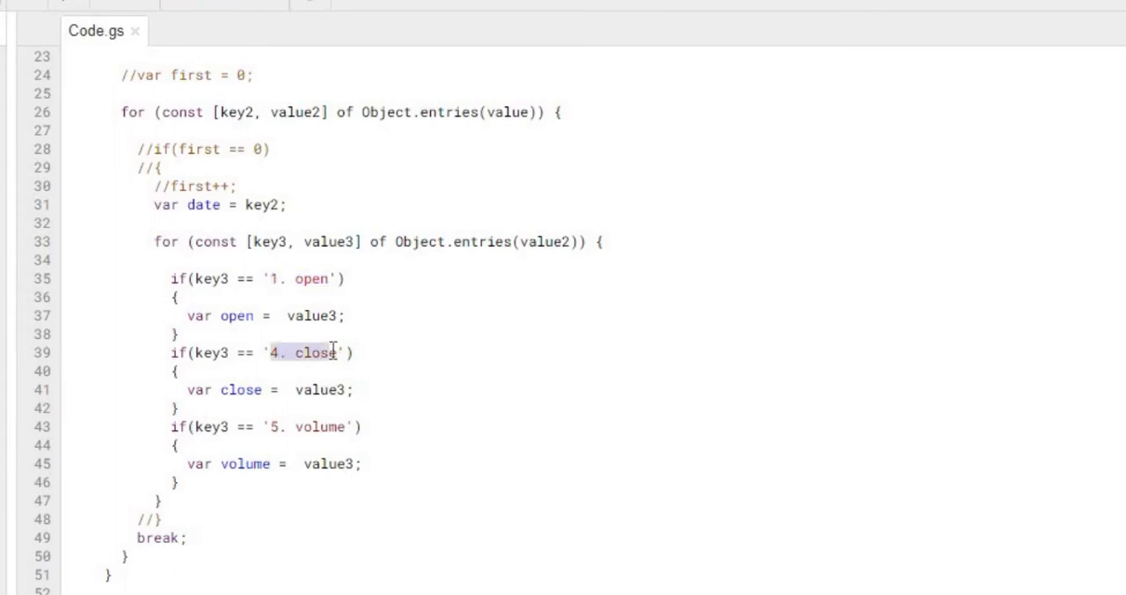
pyautogui.doubleClick(320, 425)
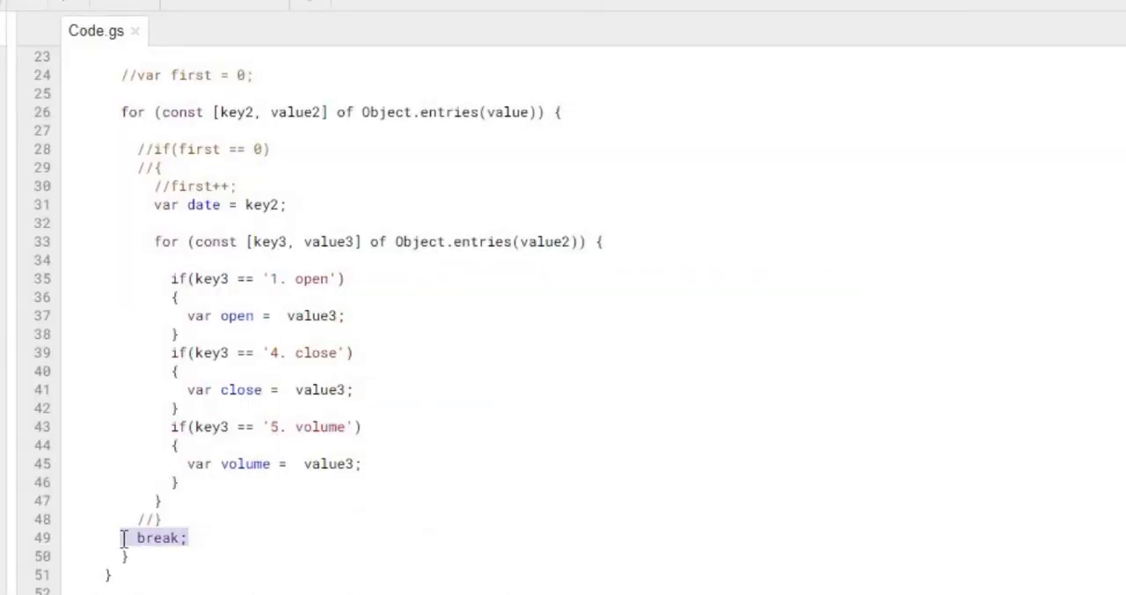
pyautogui.scroll(-3)
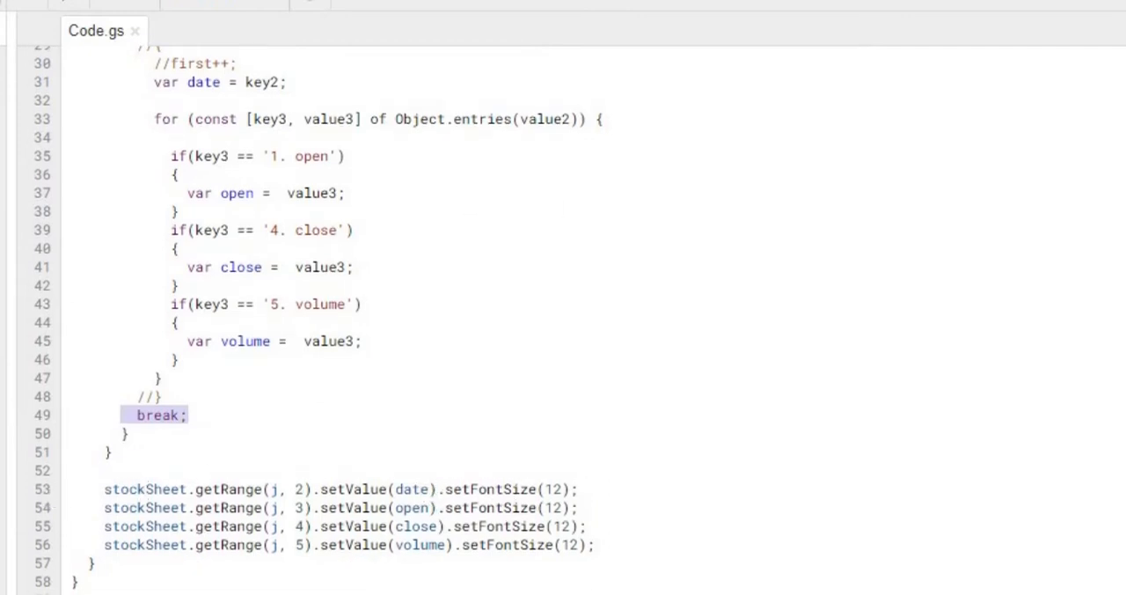
# - Compare the filled Stock Quote rows with the script's final lines, ending on the sheet
pyautogui.click(660, 11)
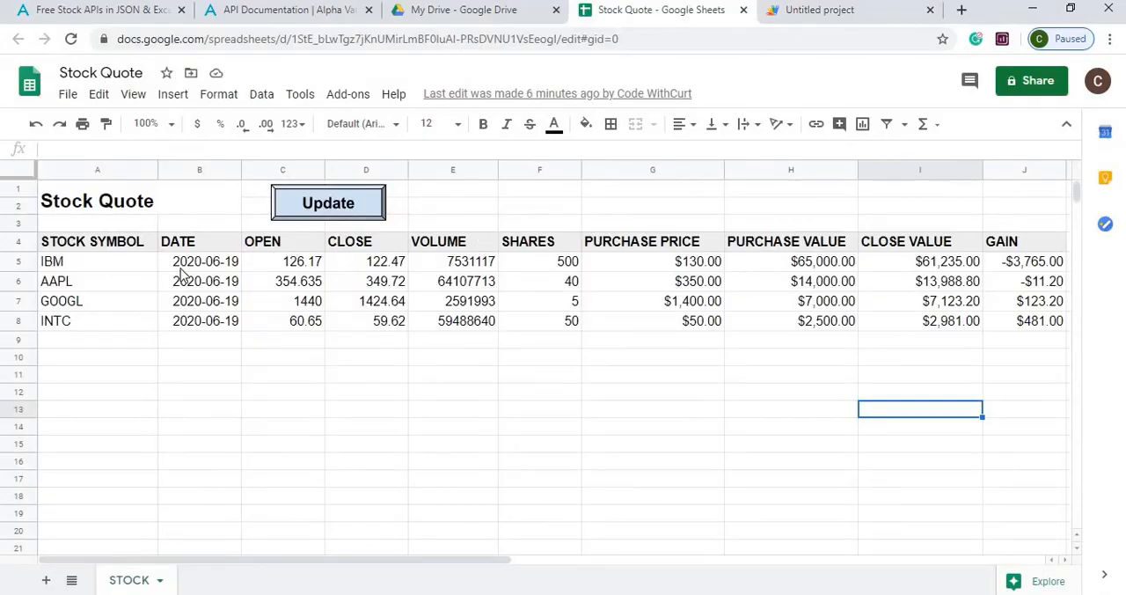
pyautogui.moveTo(313, 267)
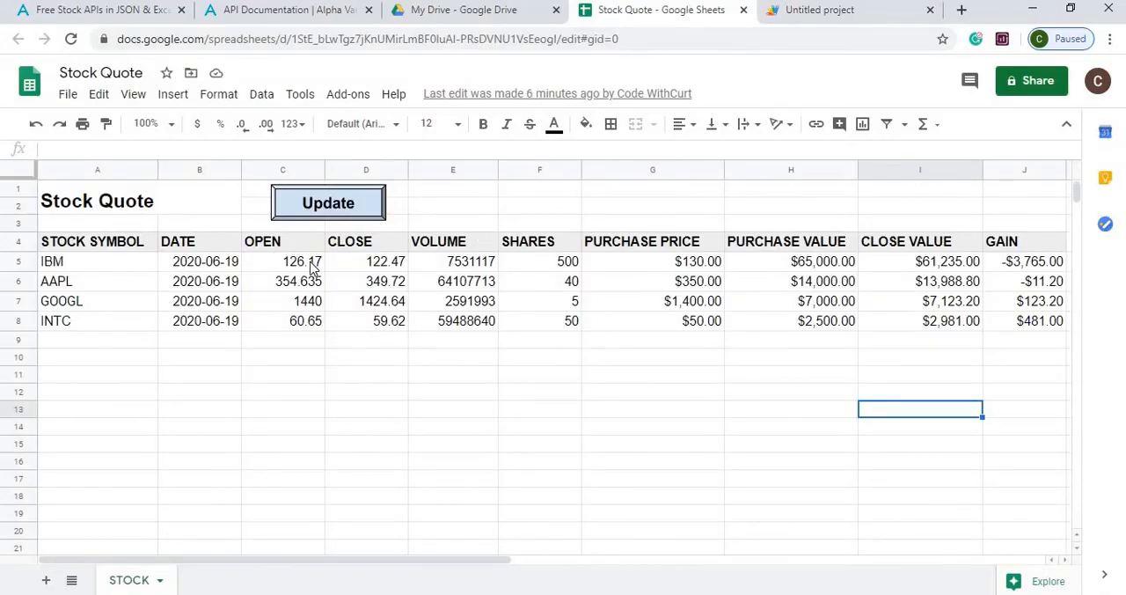
pyautogui.moveTo(369, 267)
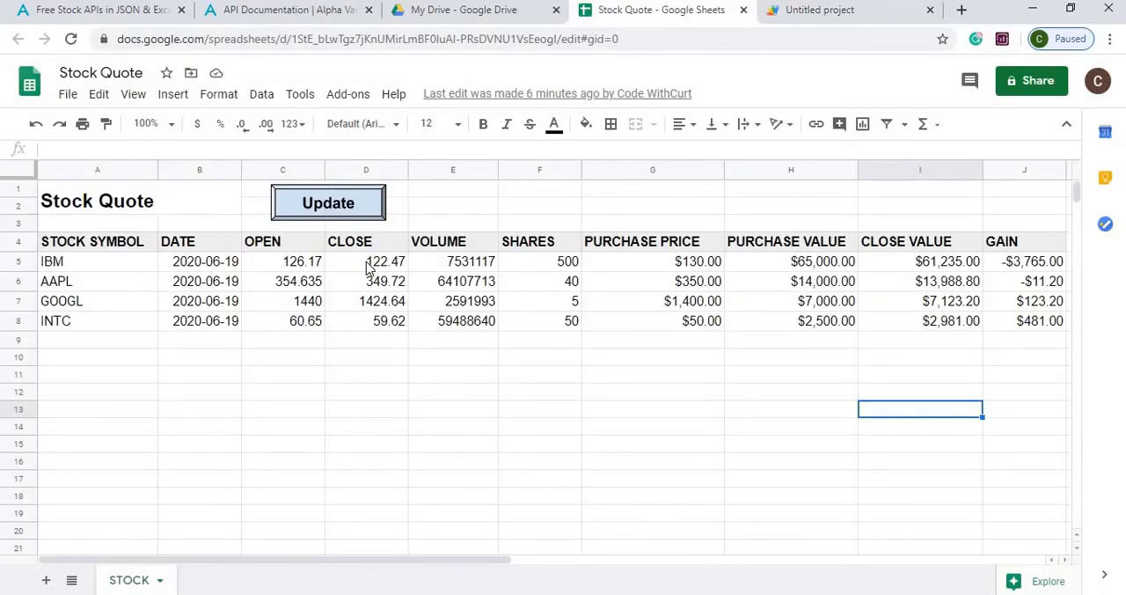
pyautogui.click(849, 11)
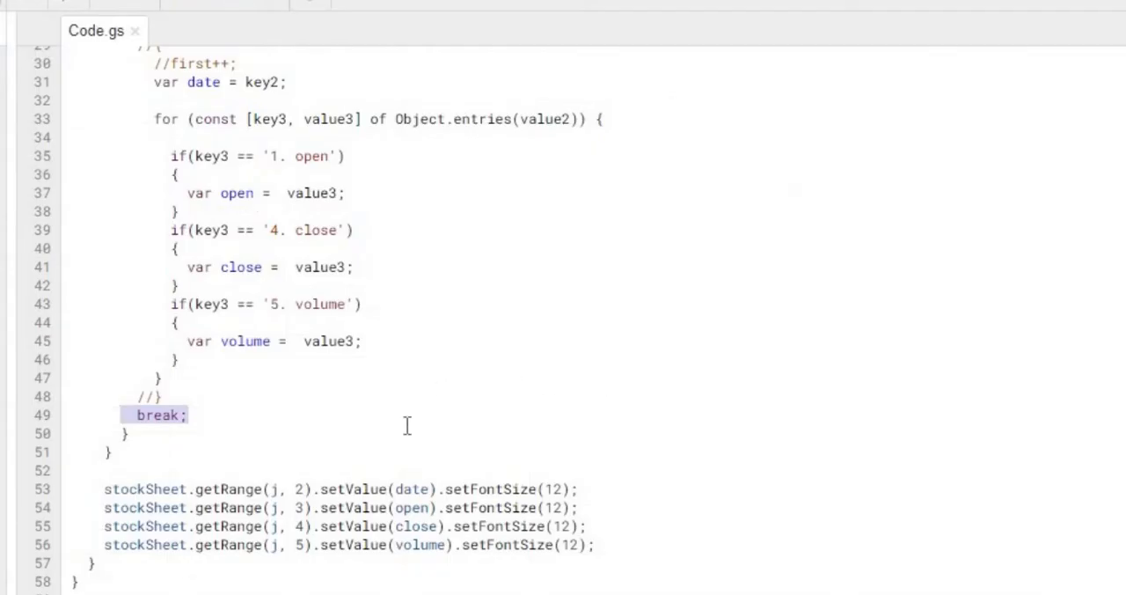
pyautogui.moveTo(332, 549)
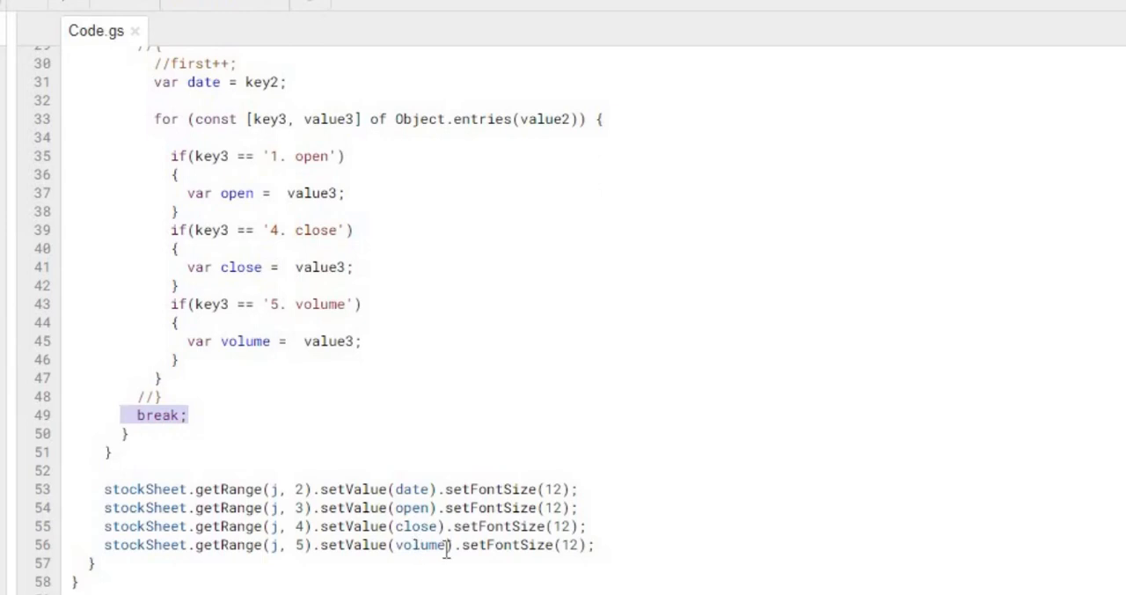
pyautogui.moveTo(581, 545)
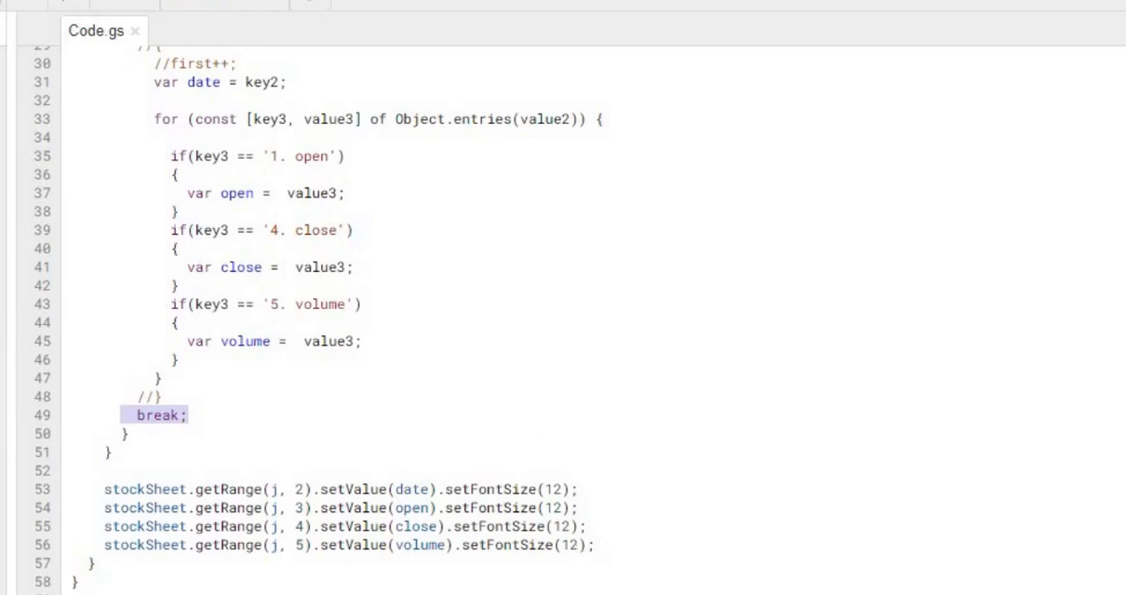
pyautogui.click(659, 11)
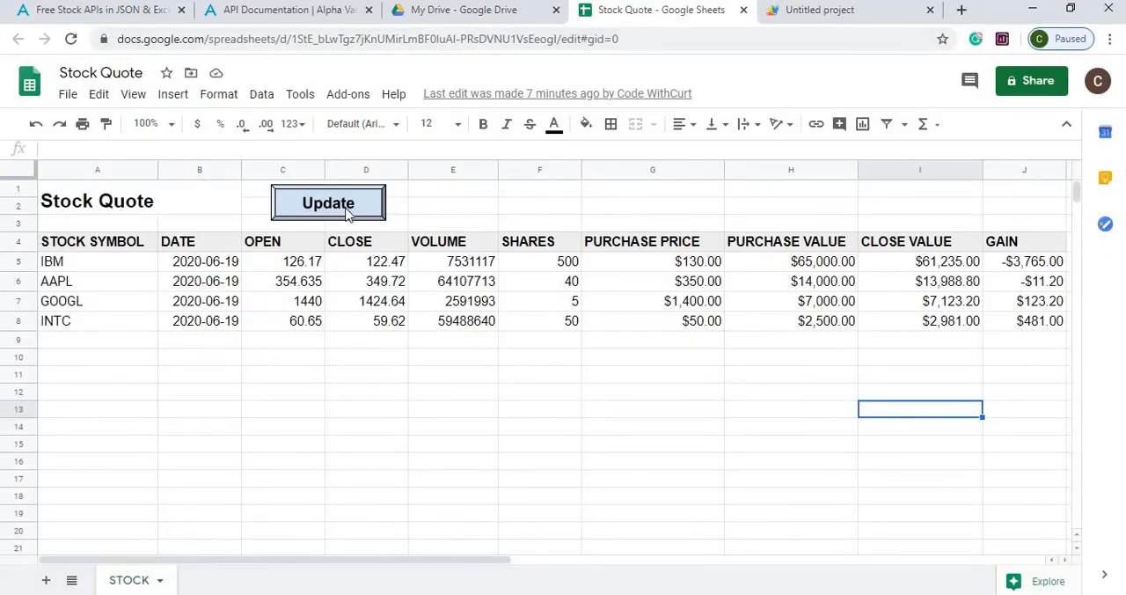
# - Rerun the Update button and confirm it is assigned the stockQuote script
pyautogui.click(328, 204)
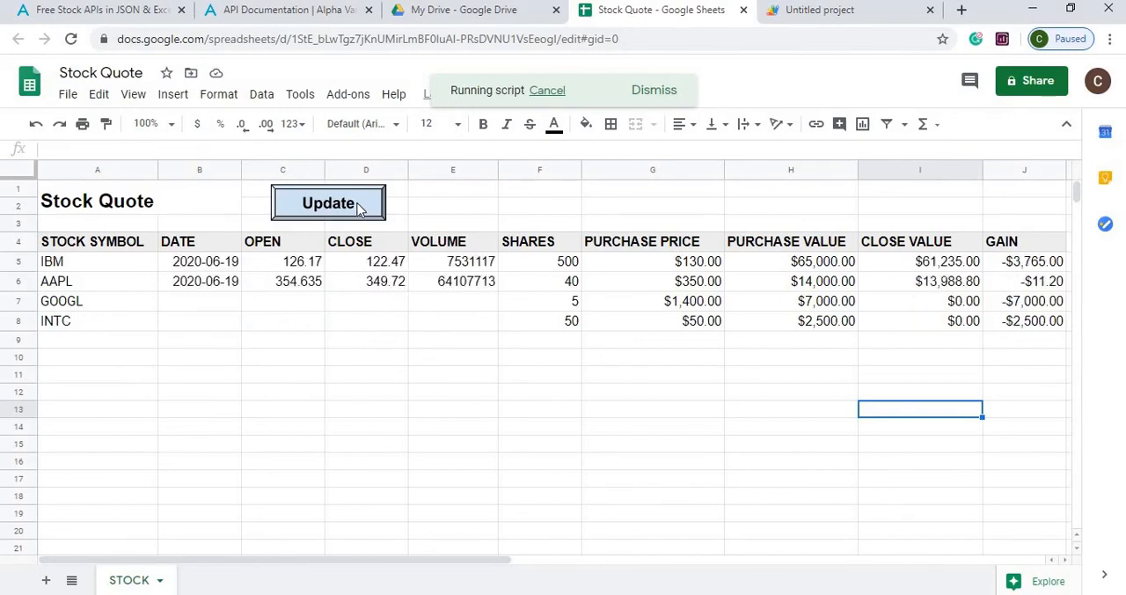
pyautogui.click(328, 203)
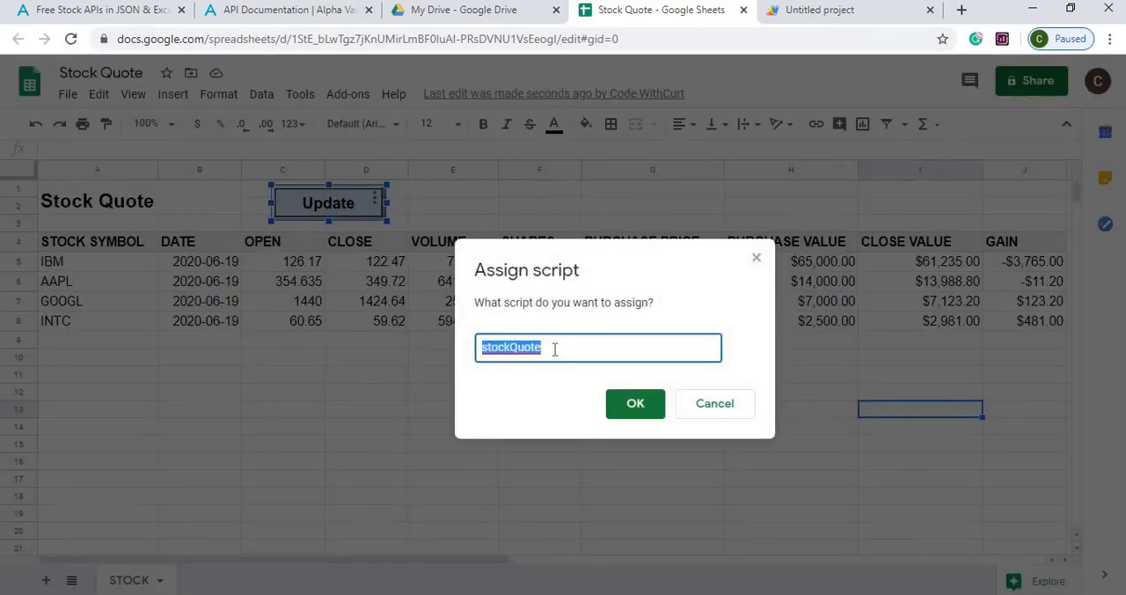
pyautogui.click(635, 403)
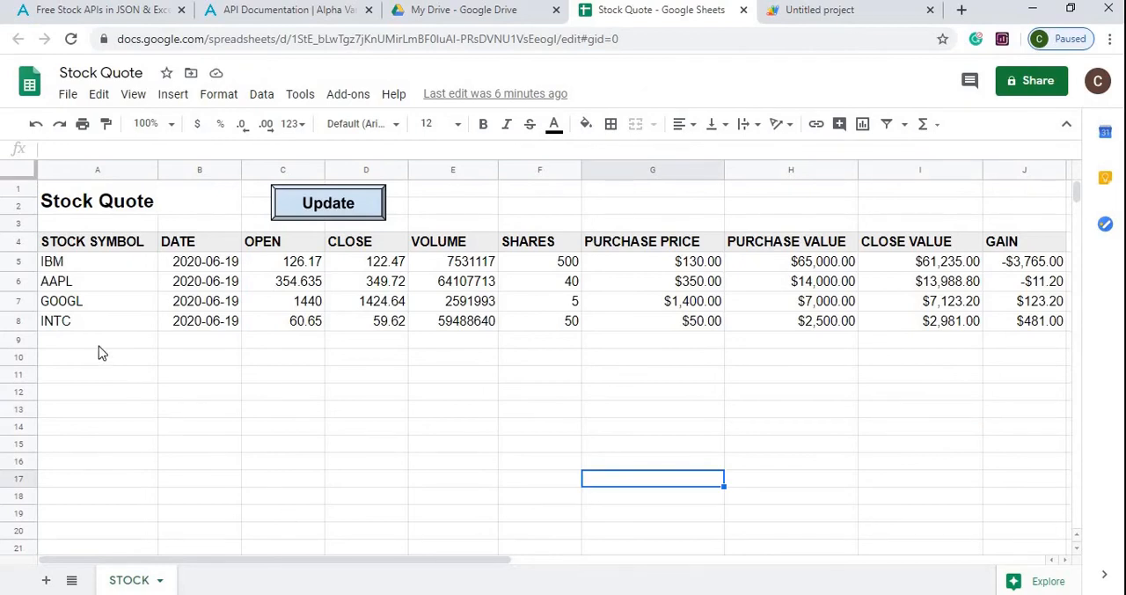
# - Add an AAA row, fetch its 2020-06-19 quotes, and enter 1 share and a $12,000.00 purchase price
pyautogui.click(97, 339)
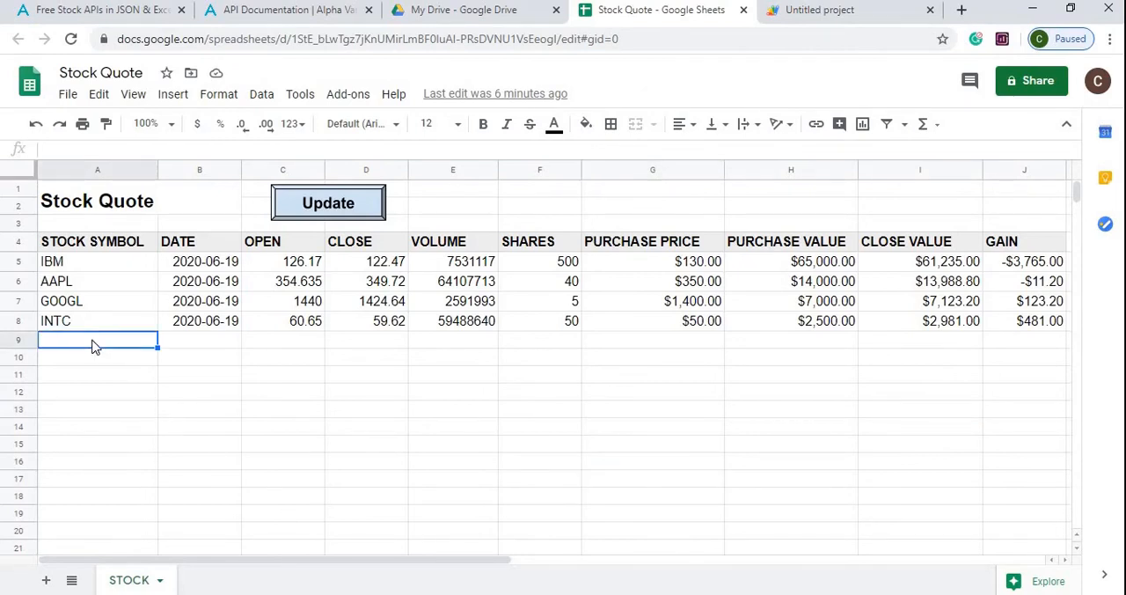
pyautogui.write('AAA')
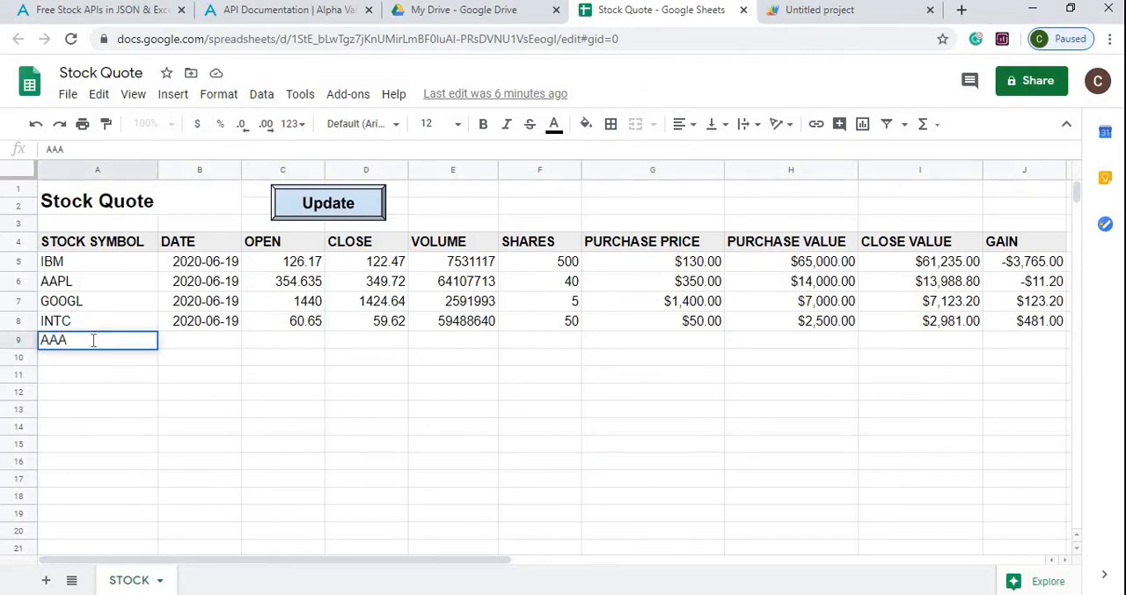
pyautogui.press('Tab')
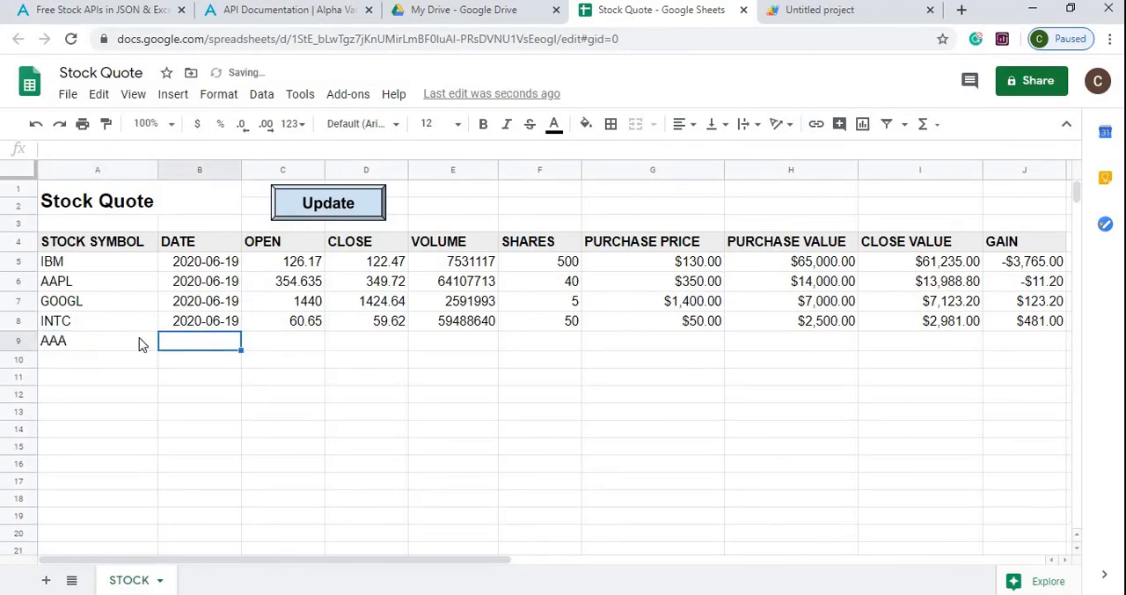
pyautogui.click(327, 202)
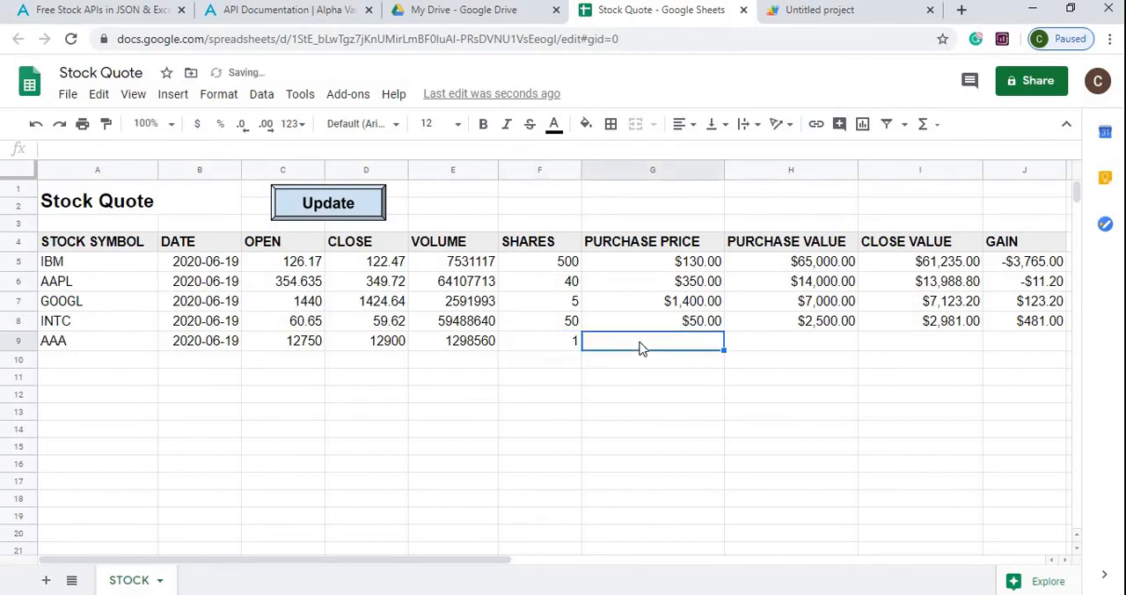
pyautogui.write('1200')
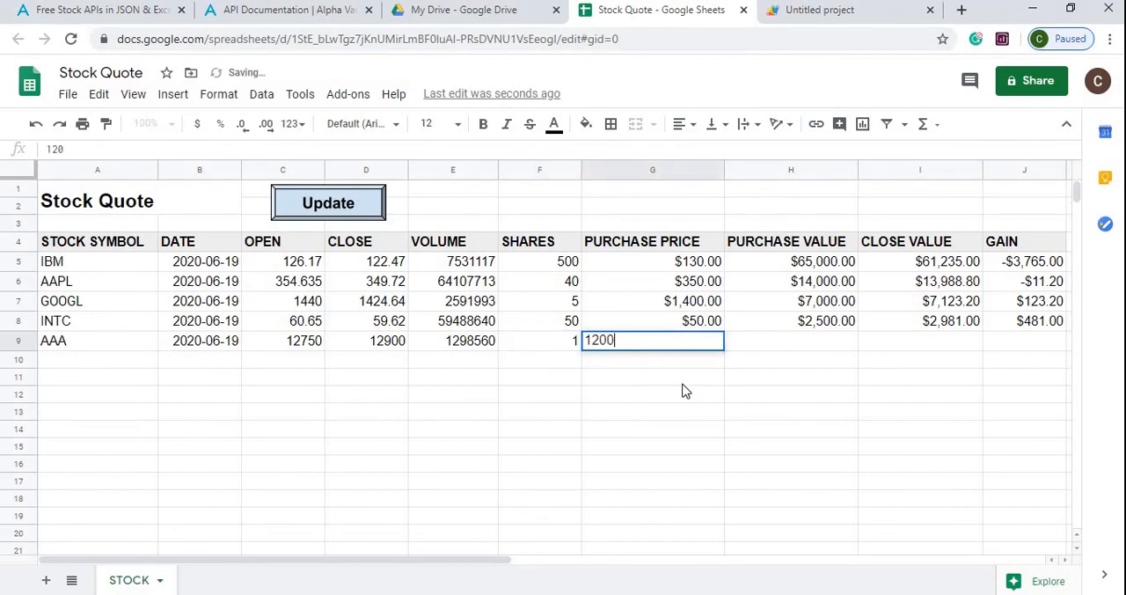
pyautogui.write('-')
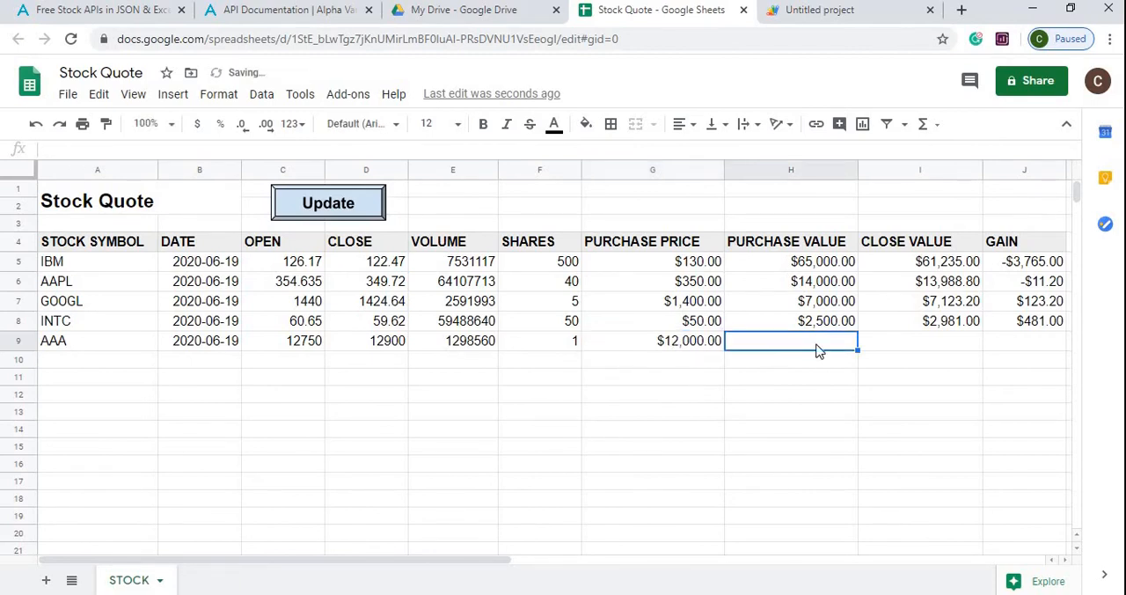
# - Fill the Purchase Value, Close Value and Gain formulas into AAA's row 9 ($12,000 / $12,900 / $900)
pyautogui.click(786, 320)
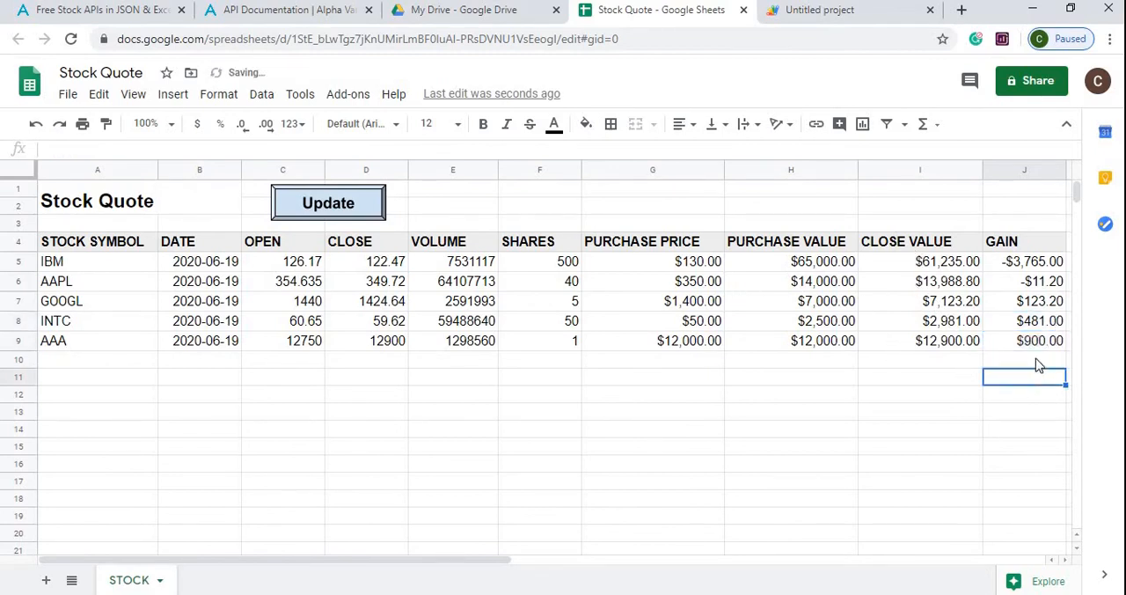
pyautogui.click(1024, 342)
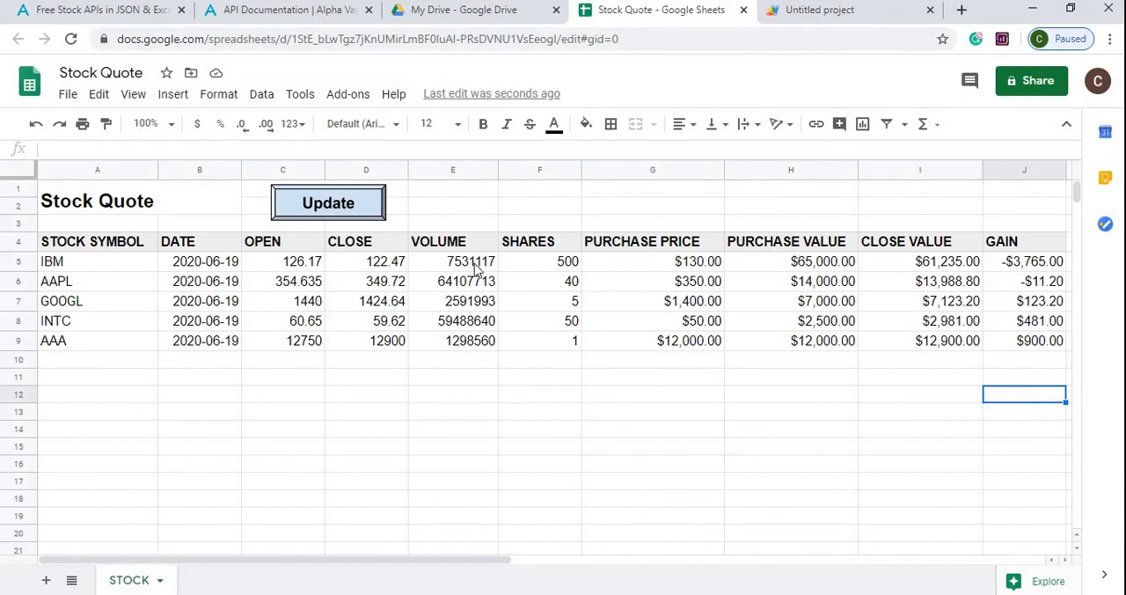
pyautogui.moveTo(1020, 326)
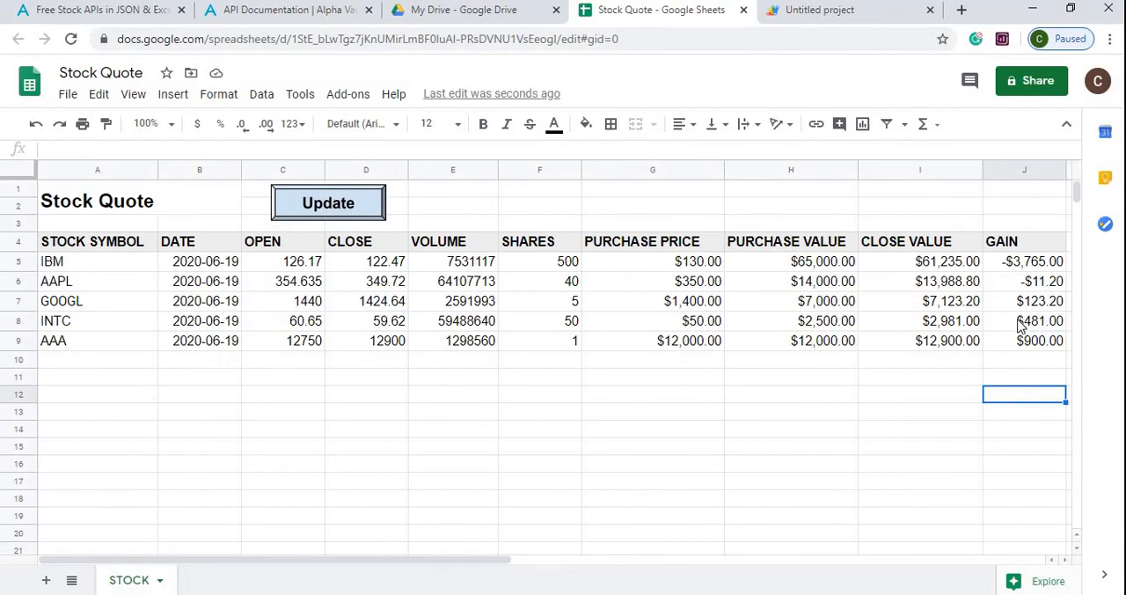
pyautogui.click(327, 202)
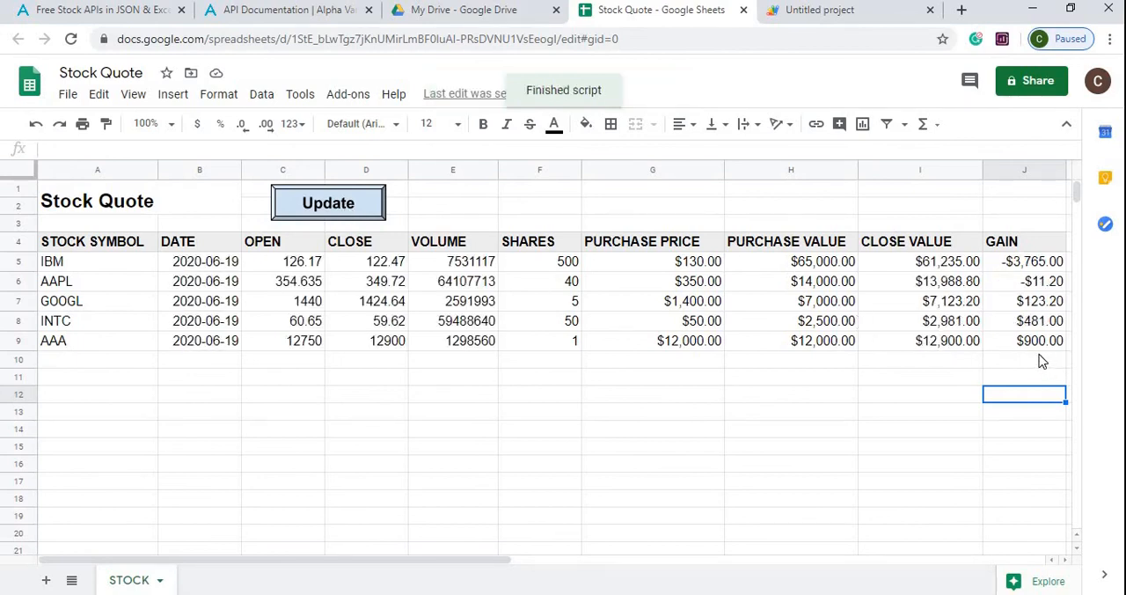
pyautogui.moveTo(665, 461)
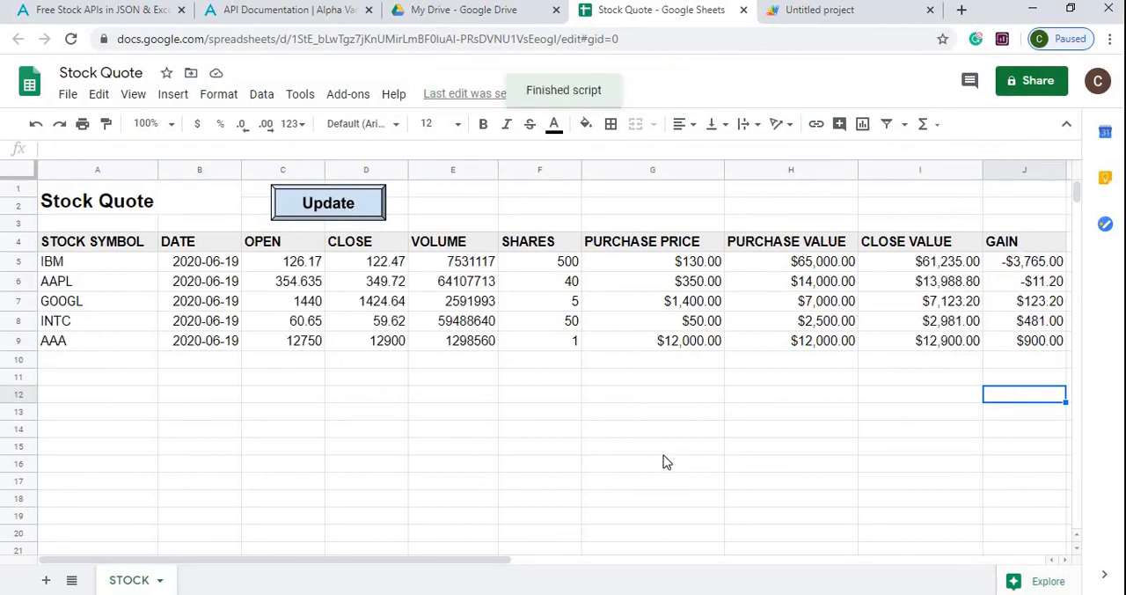